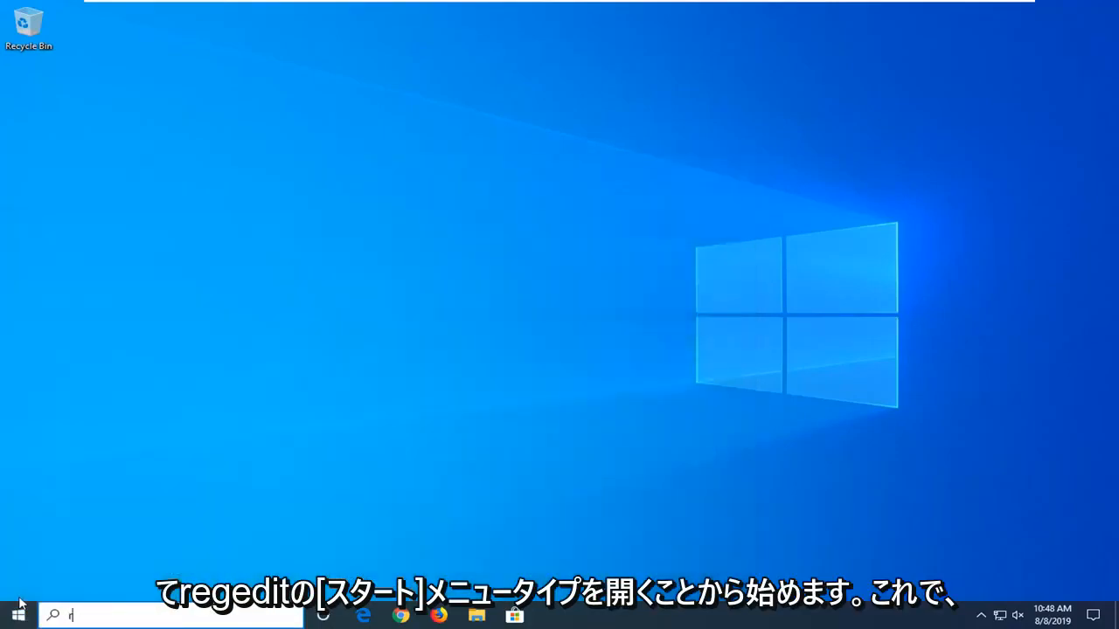
Step: Search 'regedit' from Start to launch Registry Editor
text(regedit)
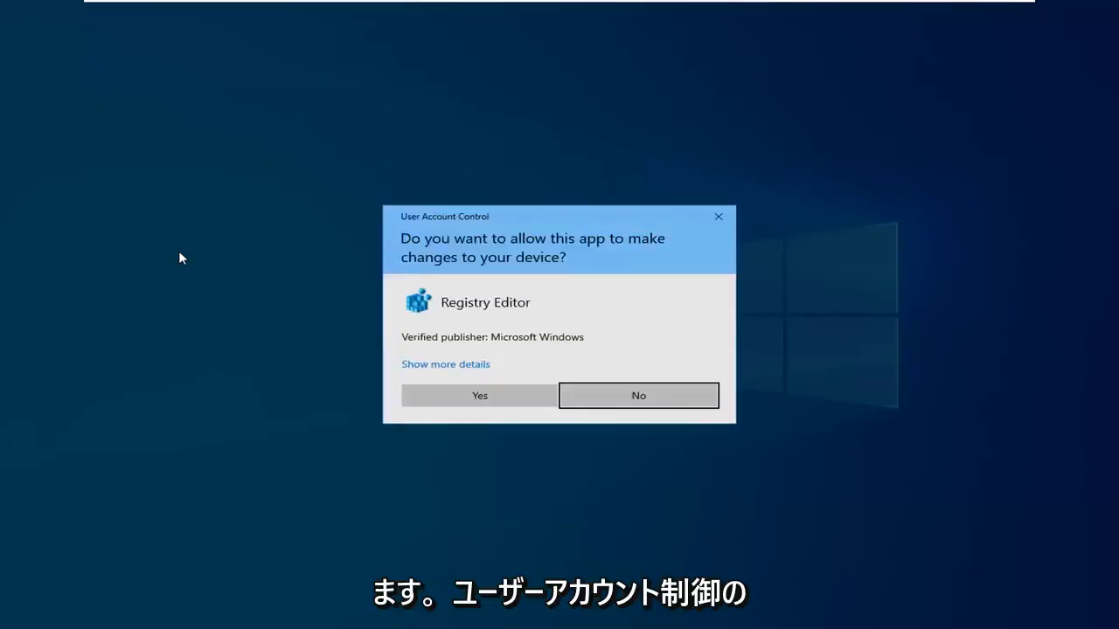
mouse_move(453, 293)
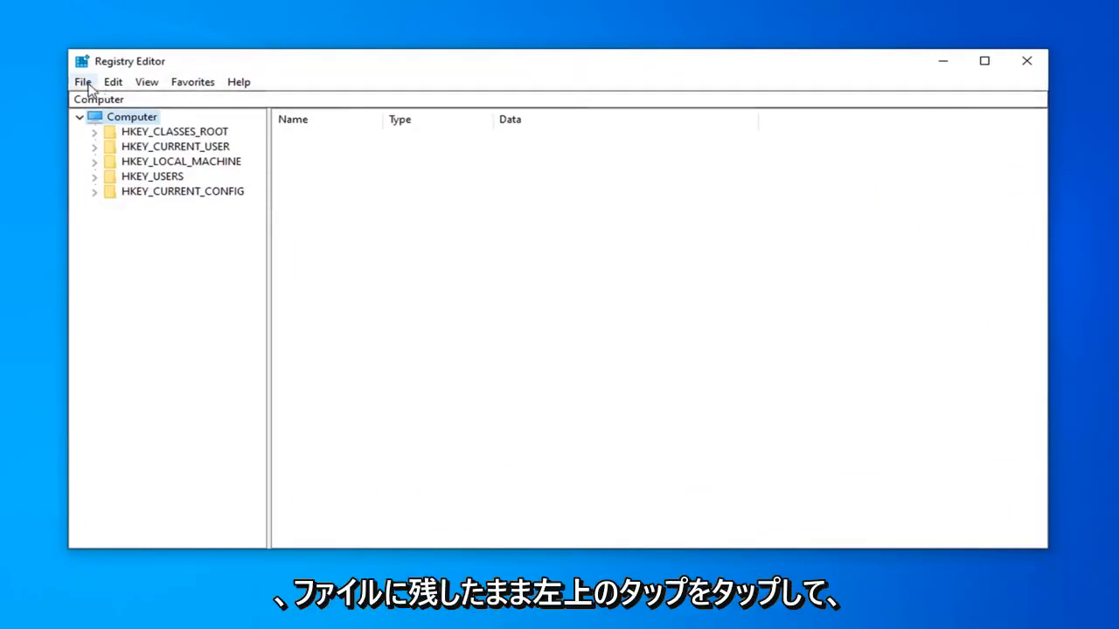
click(82, 82)
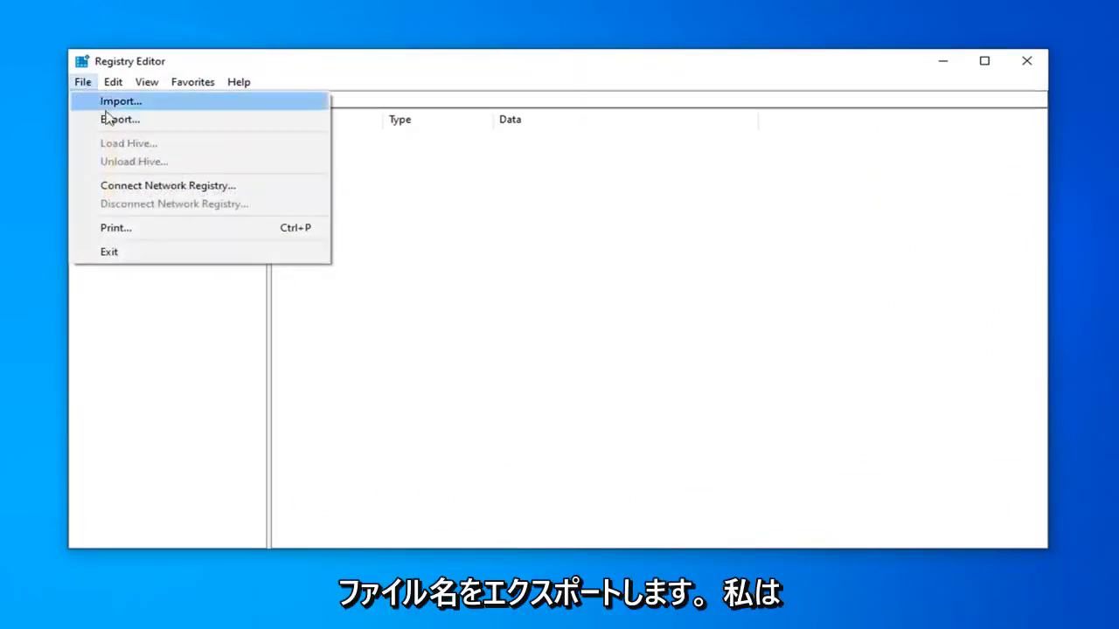
click(119, 119)
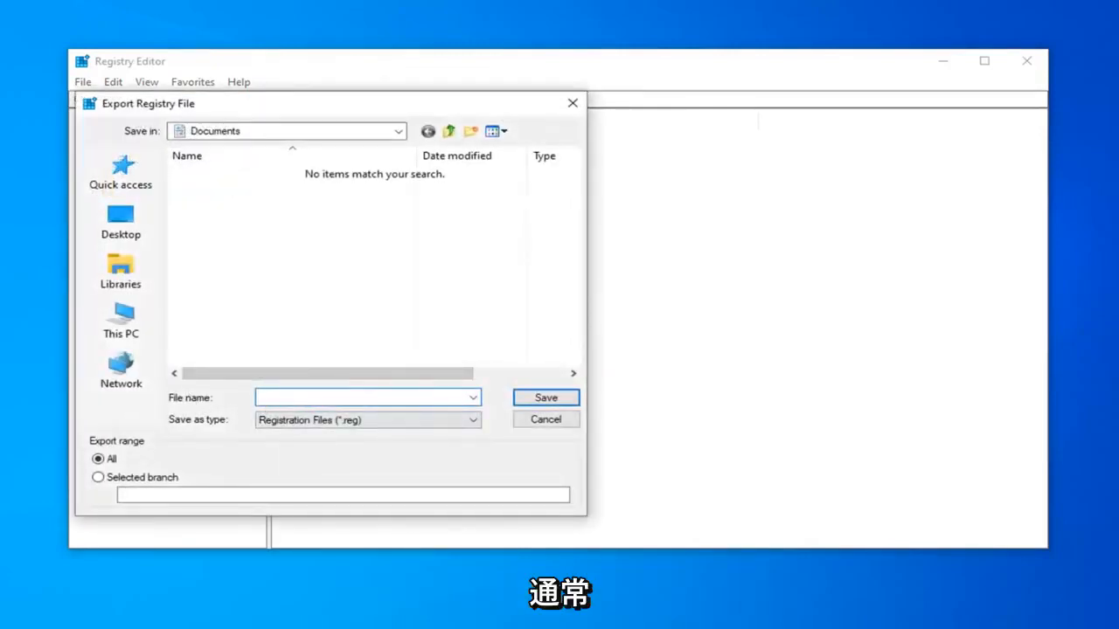
click(365, 397)
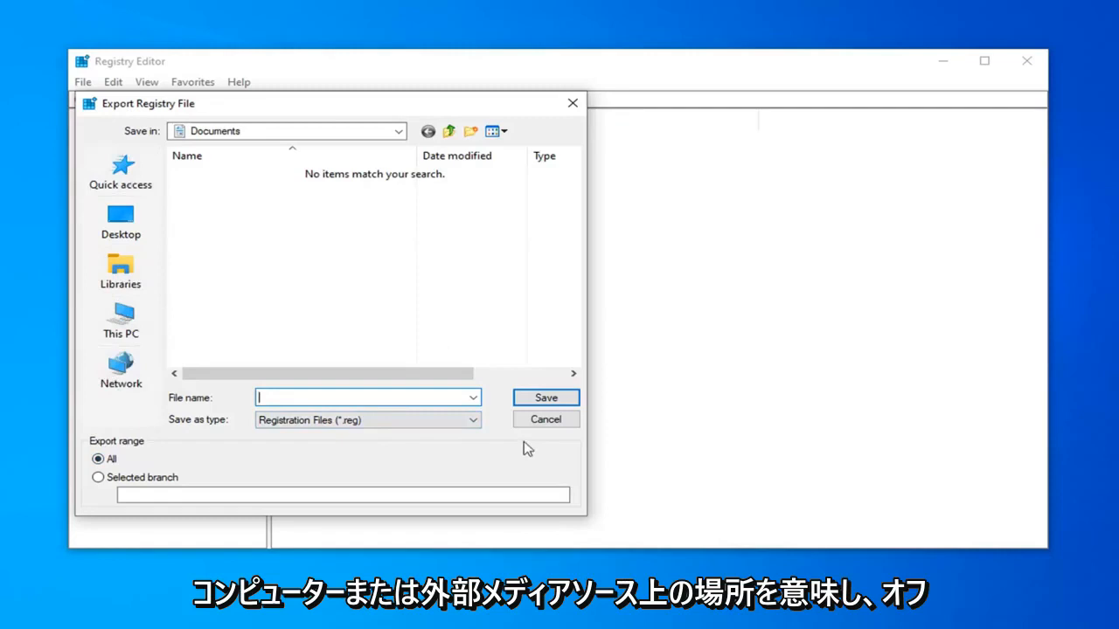
click(545, 419)
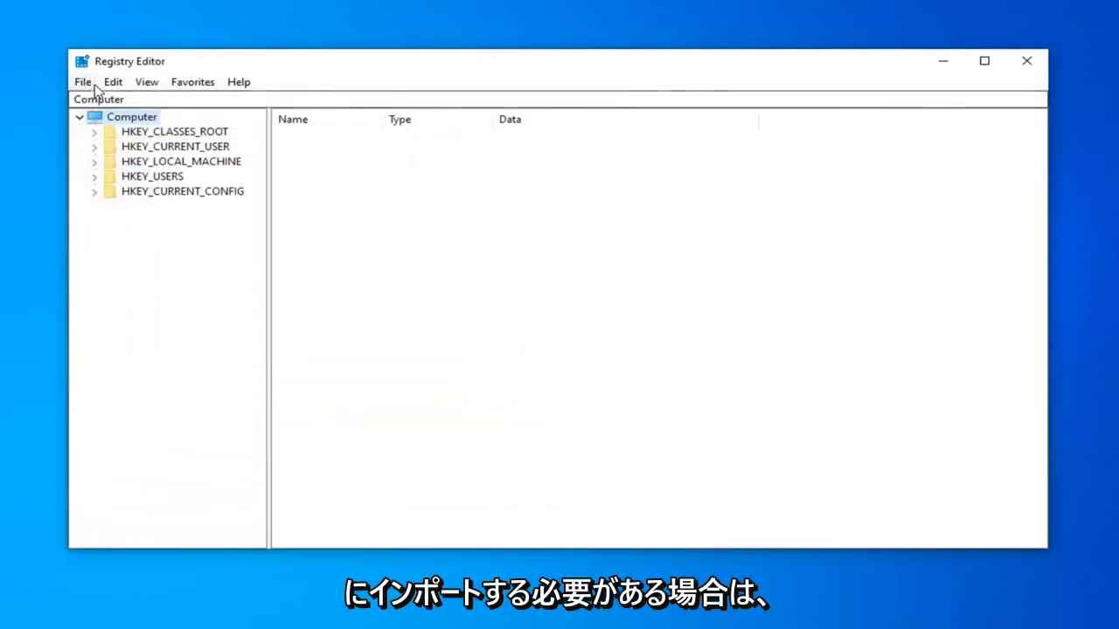
click(82, 83)
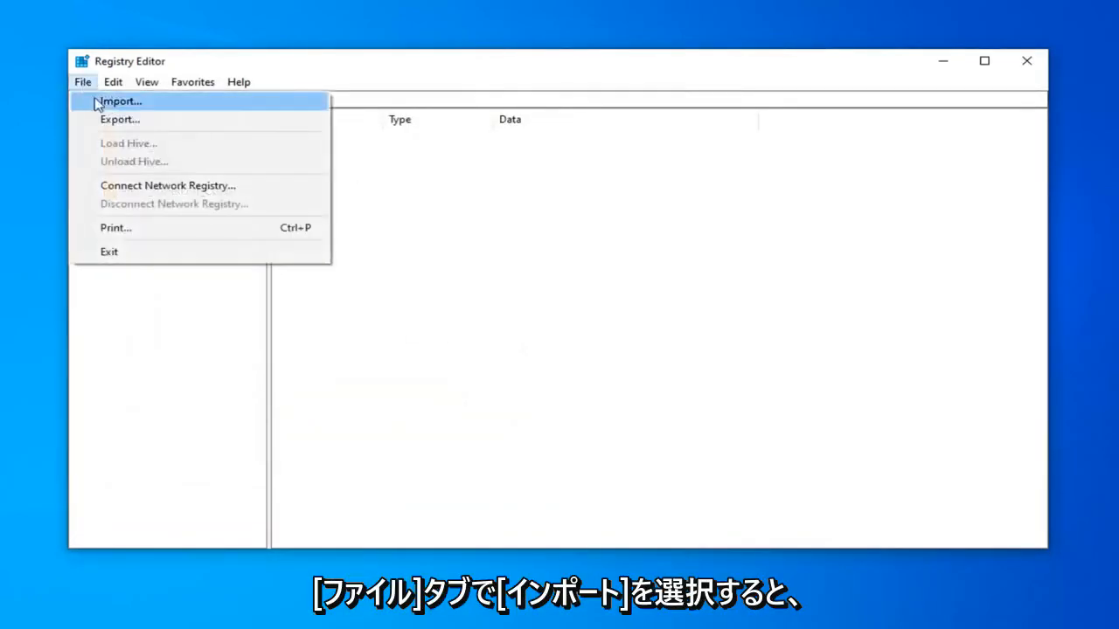
click(119, 100)
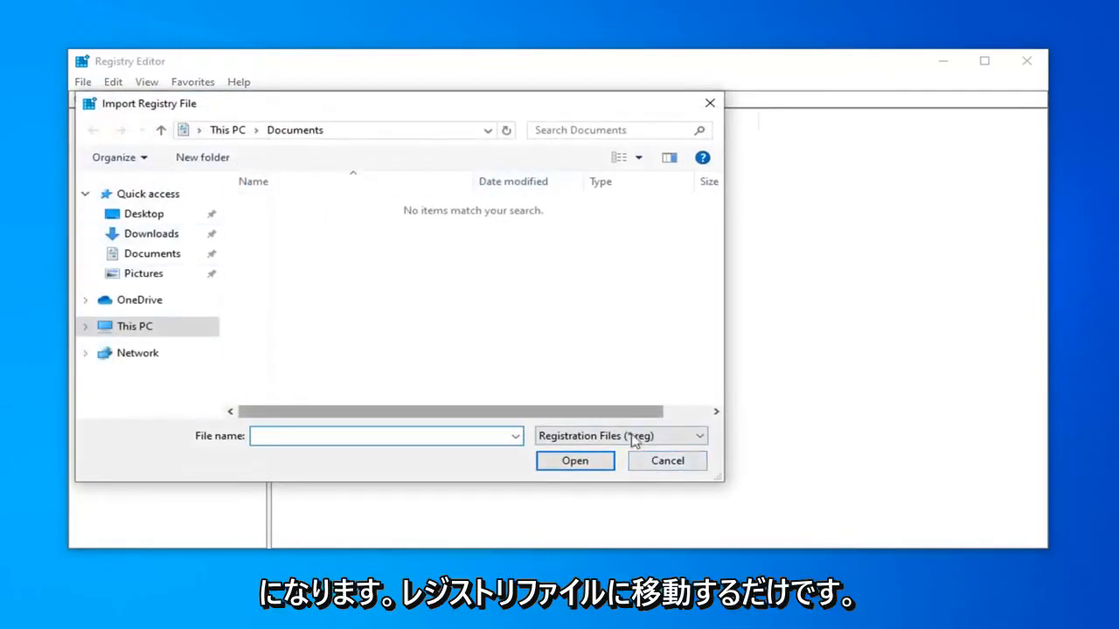
click(666, 461)
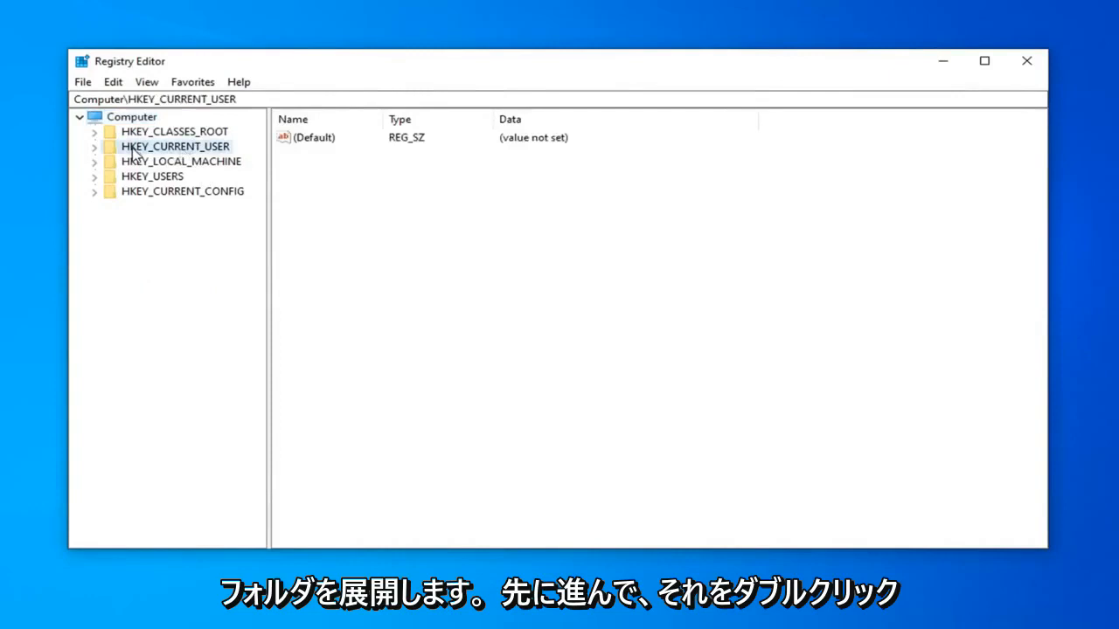
Step: Expand HKEY_CURRENT_USER and navigate down to the Microsoft\Office key
double_click(174, 146)
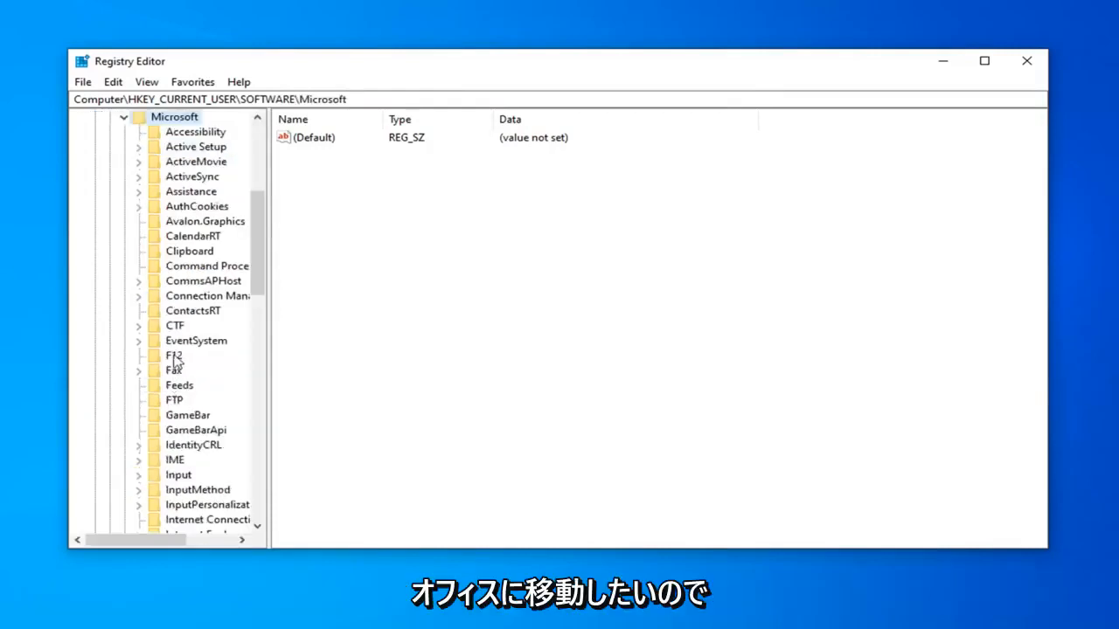
scroll(down, 3)
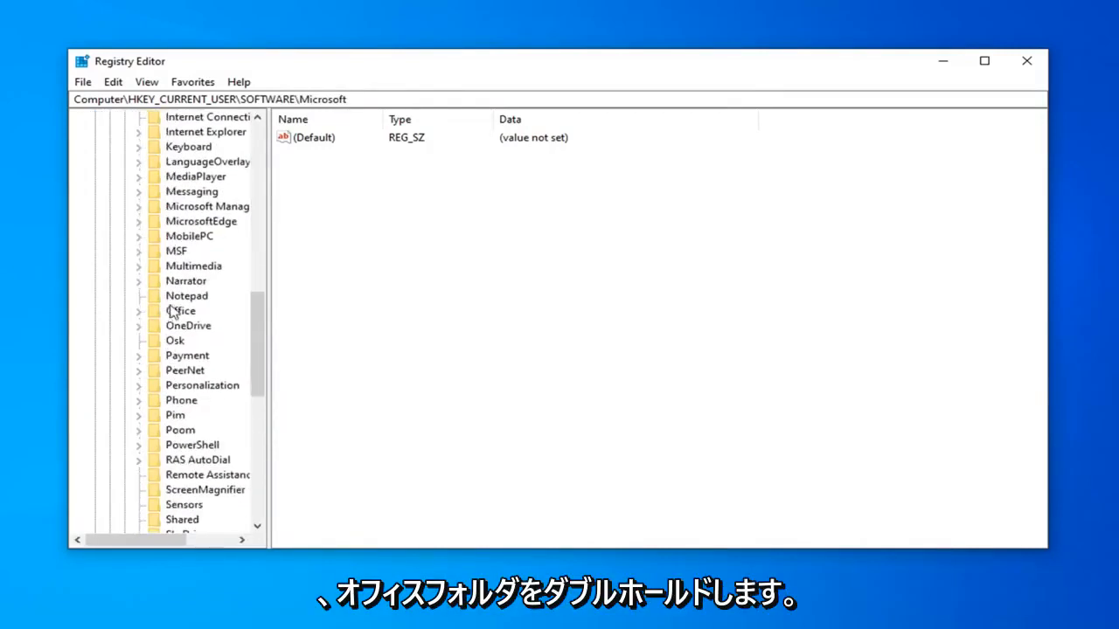
double_click(182, 311)
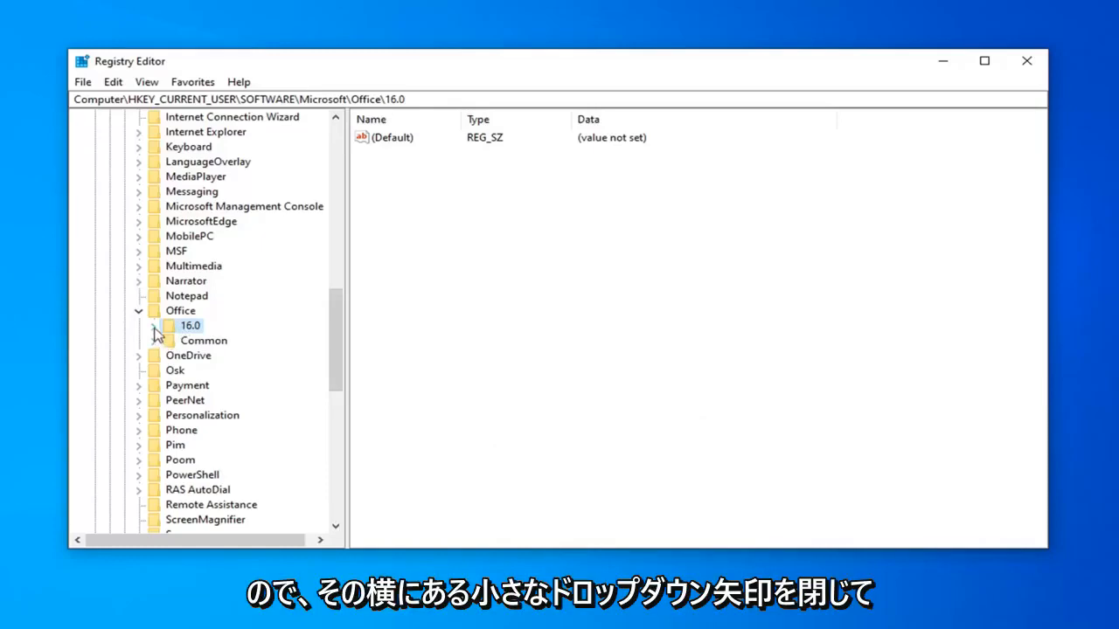
Step: Create a new subkey named Outlook under Office\16.0
click(154, 326)
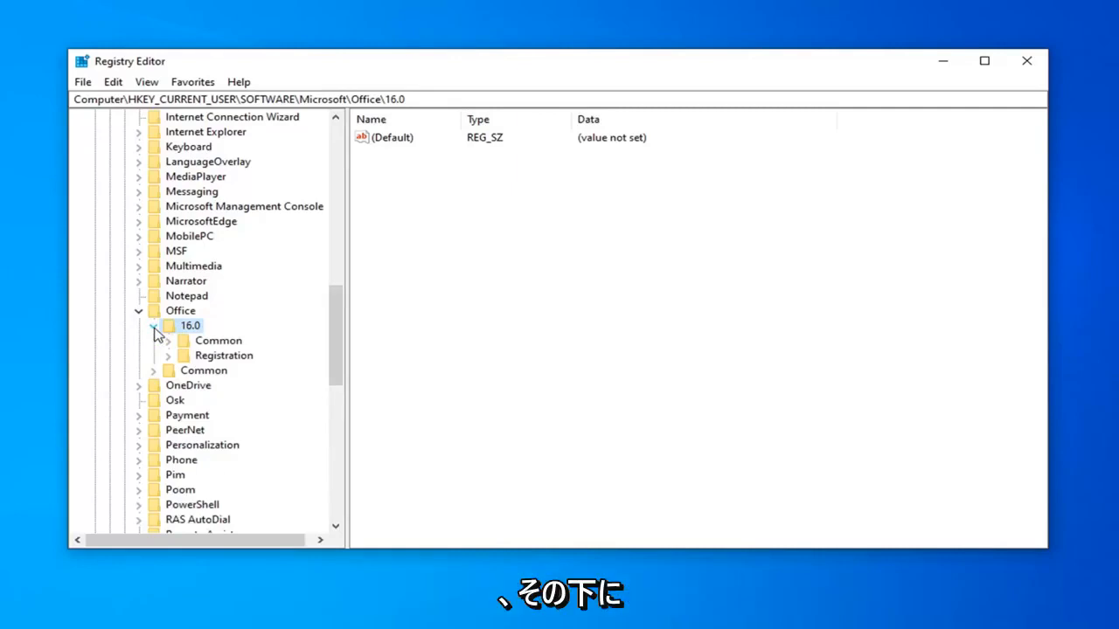
mouse_move(225, 371)
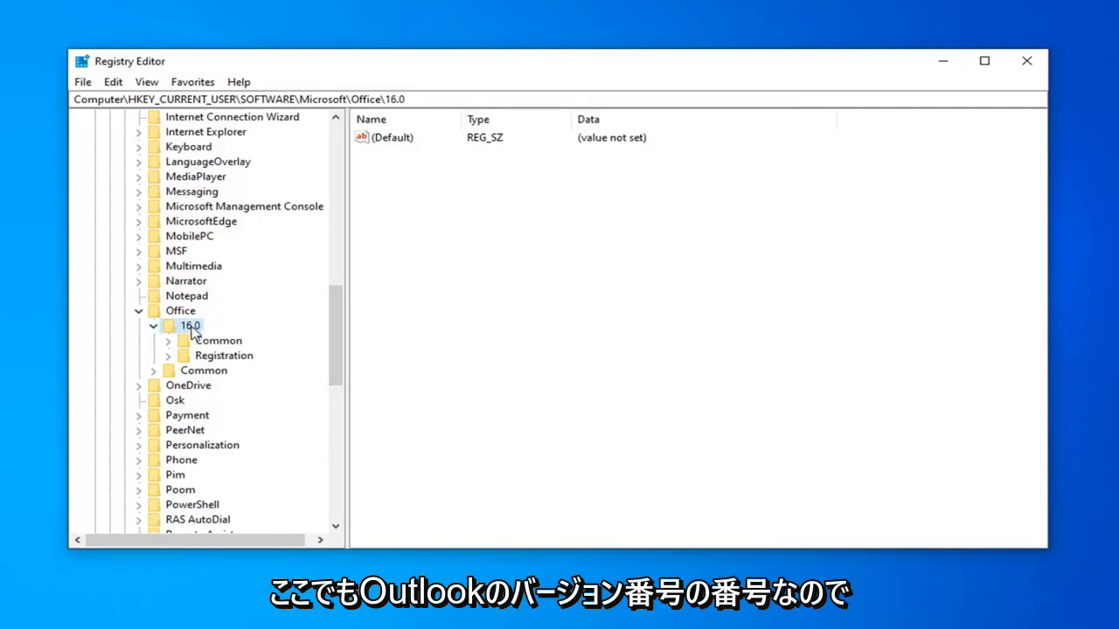
right_click(189, 325)
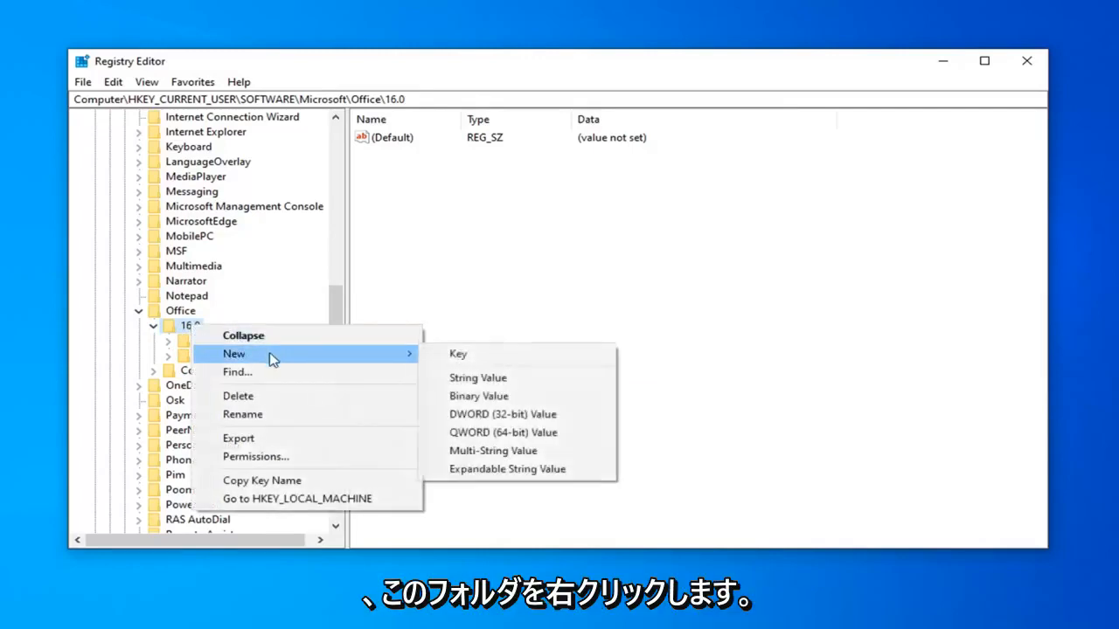
mouse_move(458, 353)
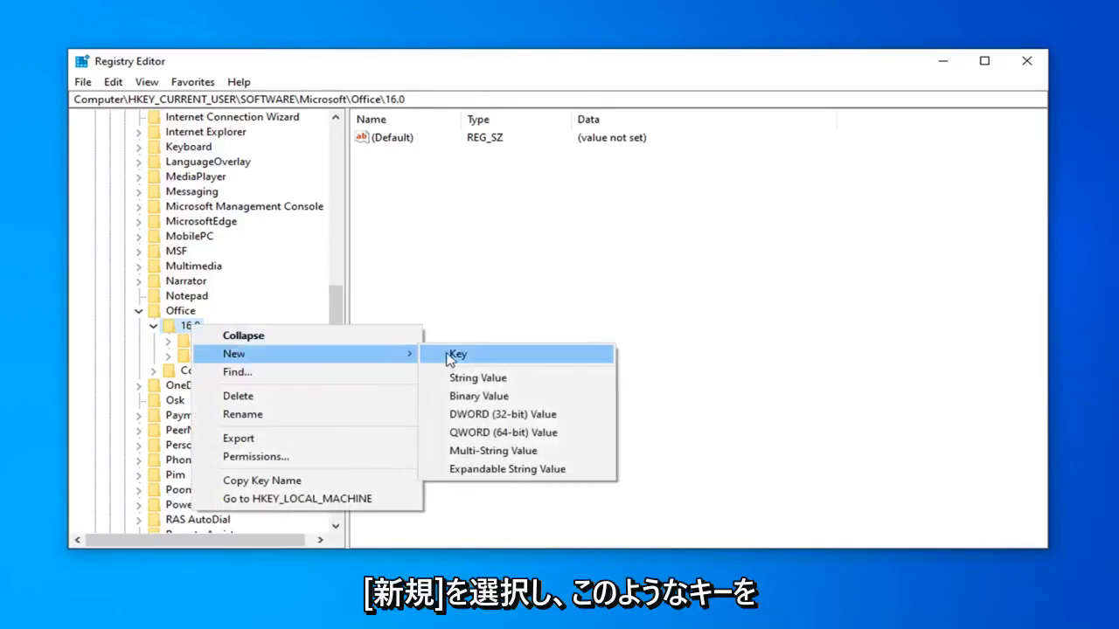
click(457, 353)
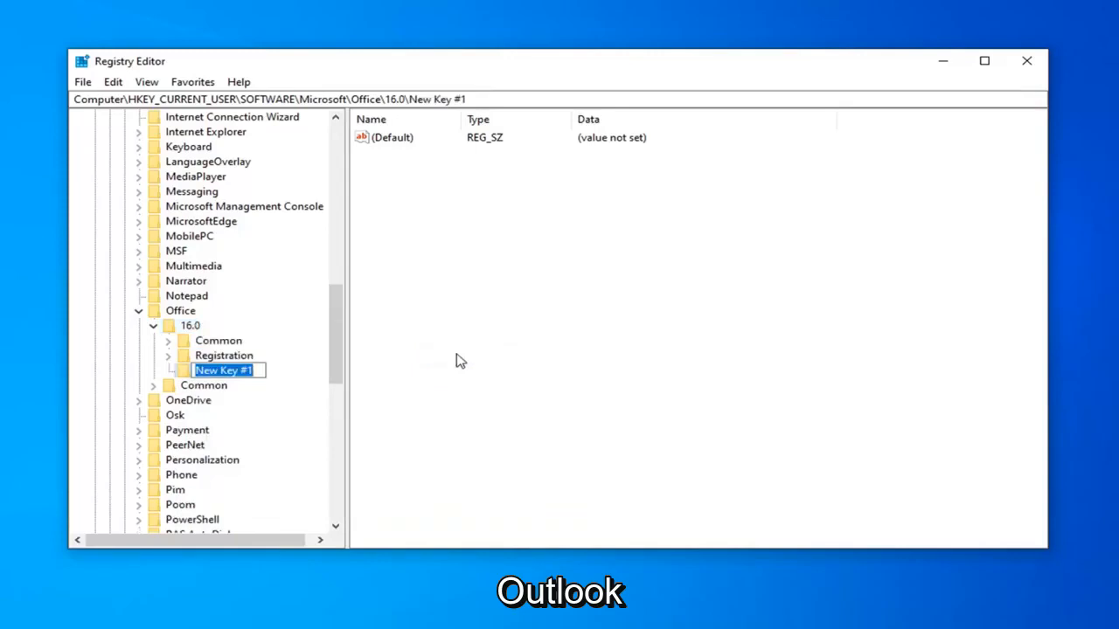
text(Outlook)
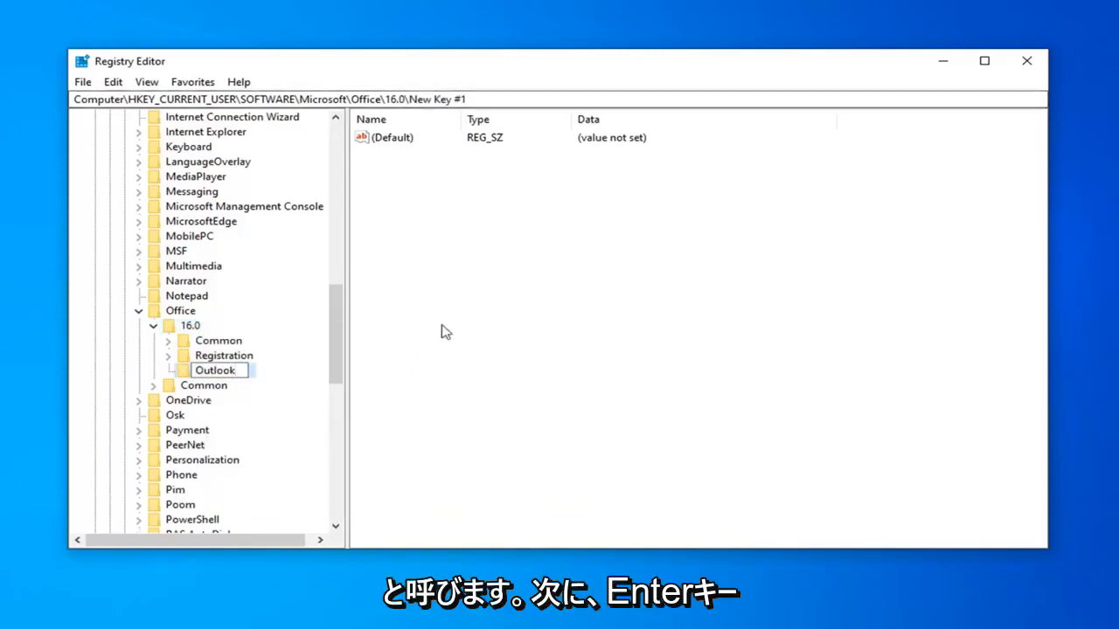
key(Return)
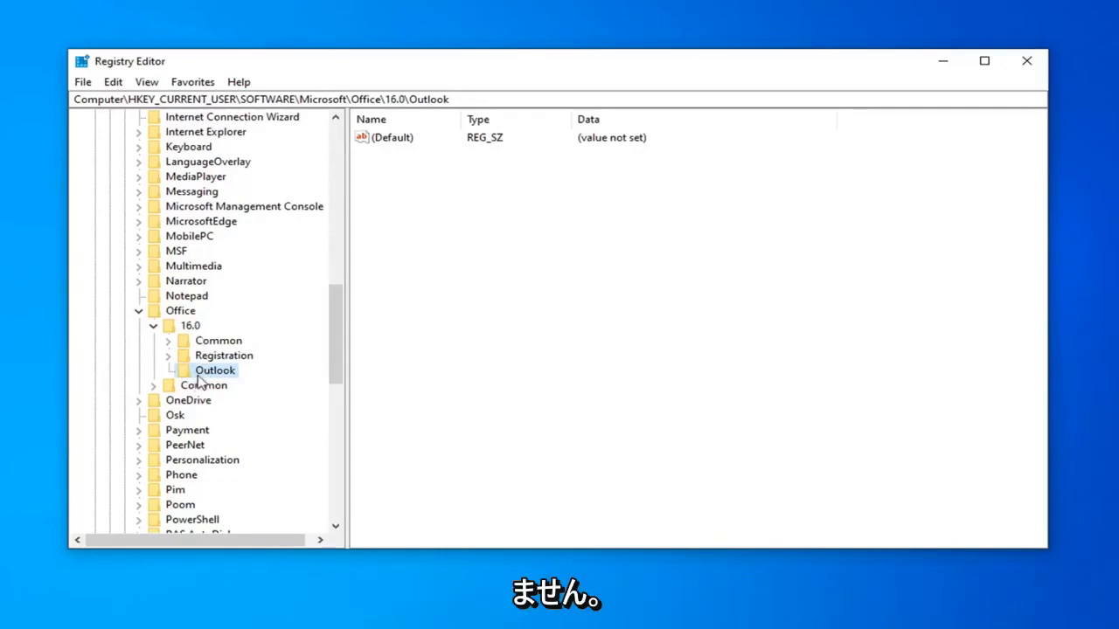
Step: Create a new subkey named PST under the Outlook key and select it
right_click(213, 371)
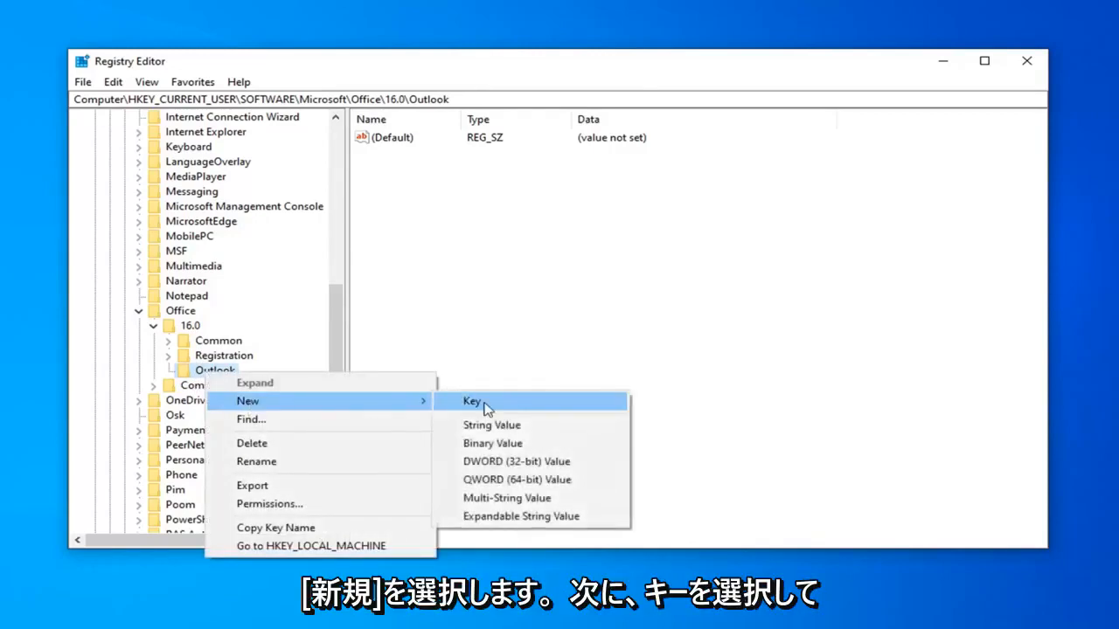
click(472, 401)
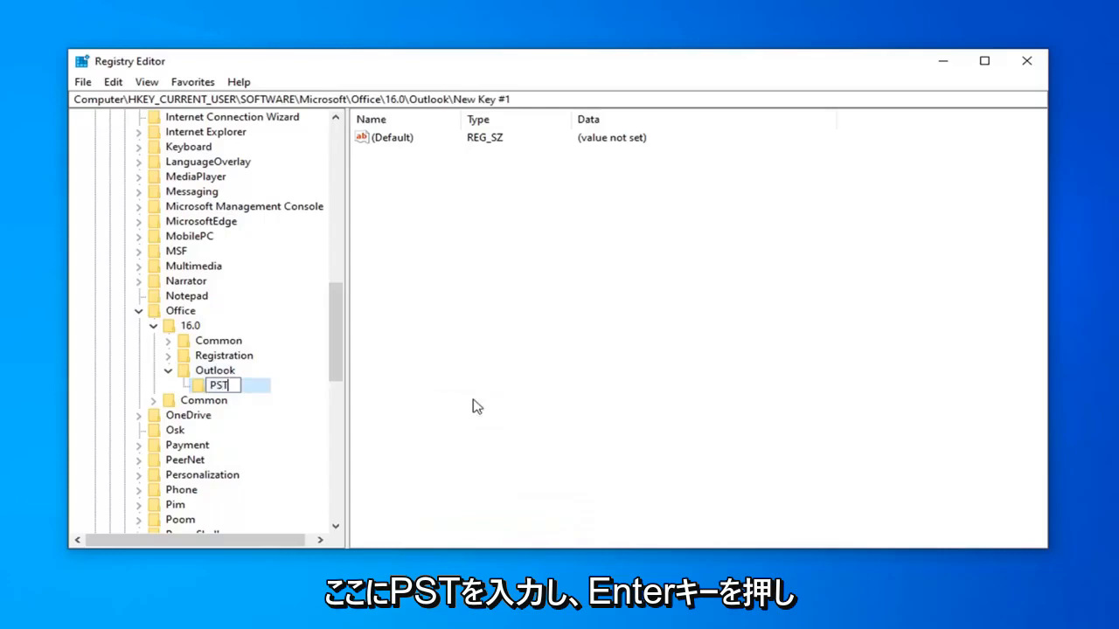
key(Return)
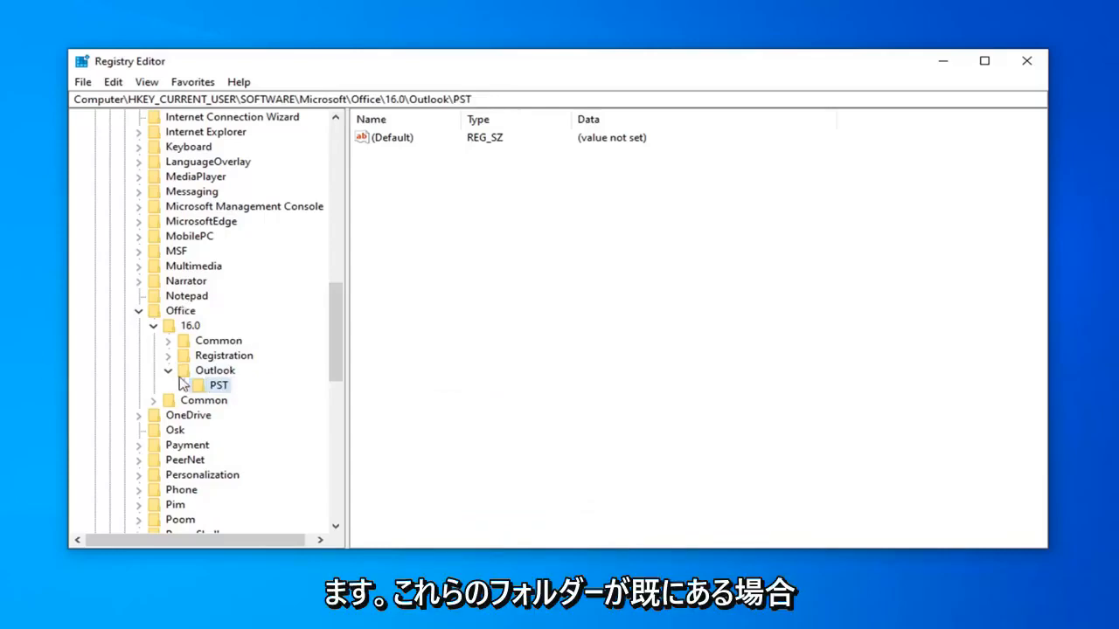
click(214, 371)
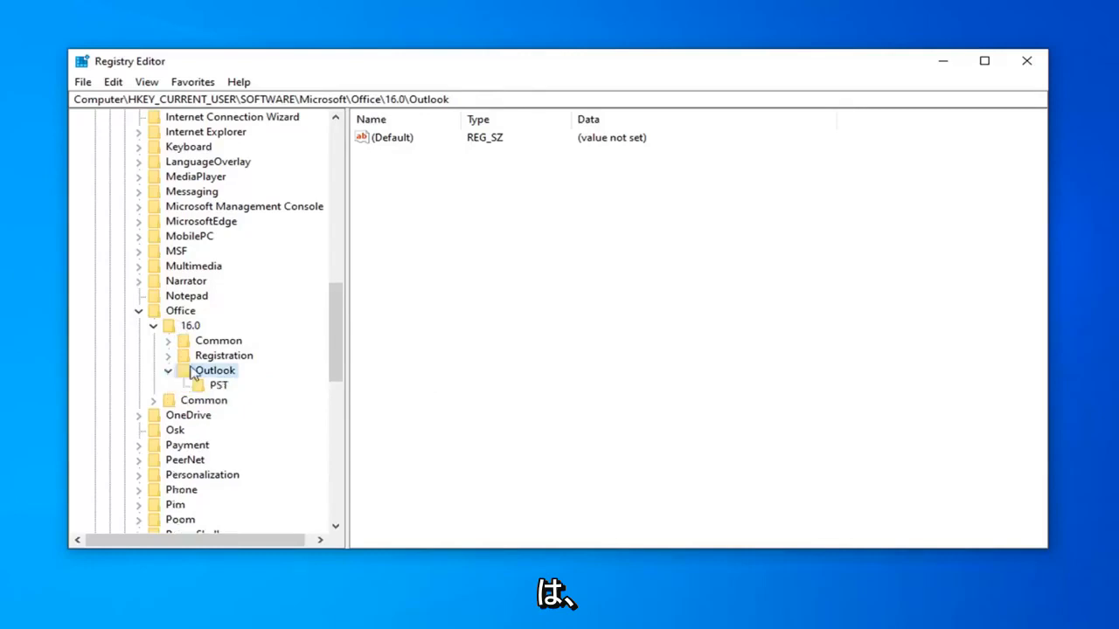
click(219, 385)
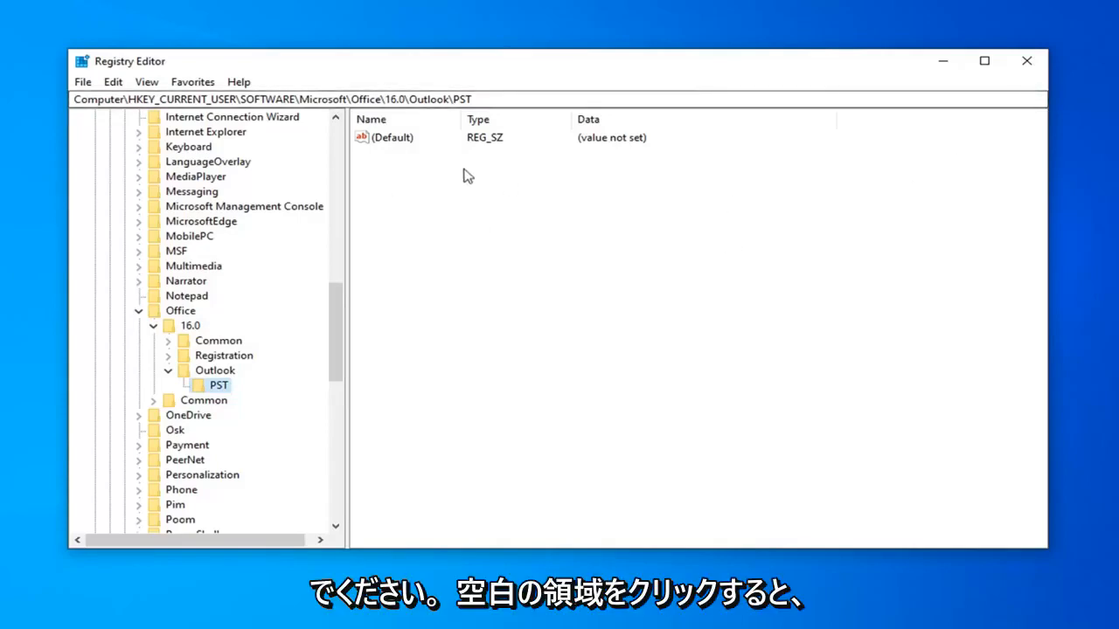
mouse_move(395, 210)
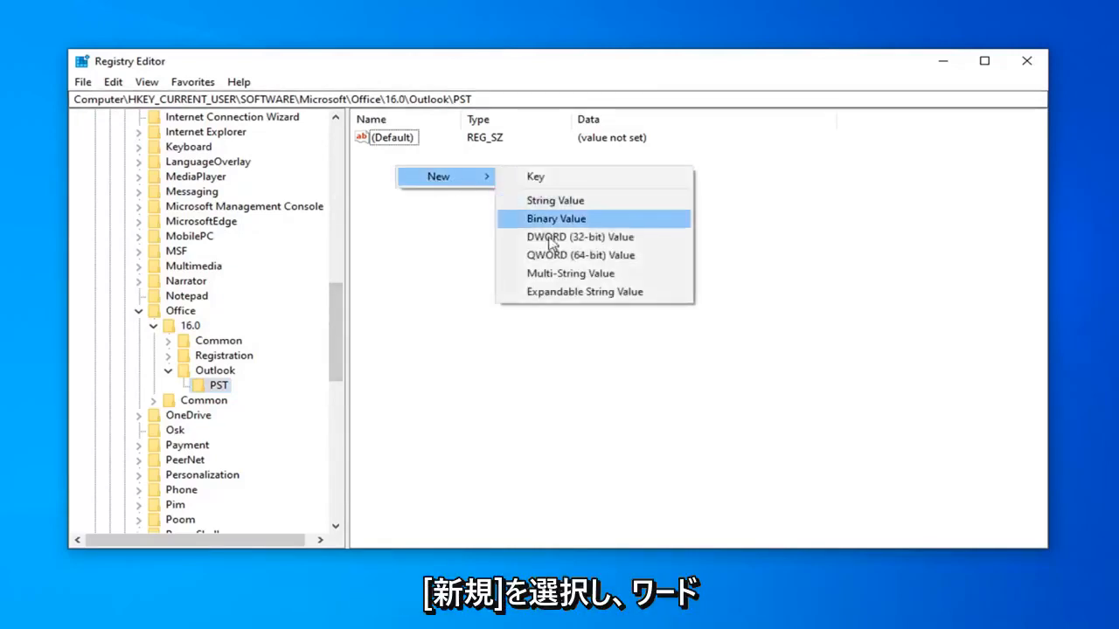
Step: Add a 32-bit DWORD value named MaxLargeFileSize in the PST key
click(581, 237)
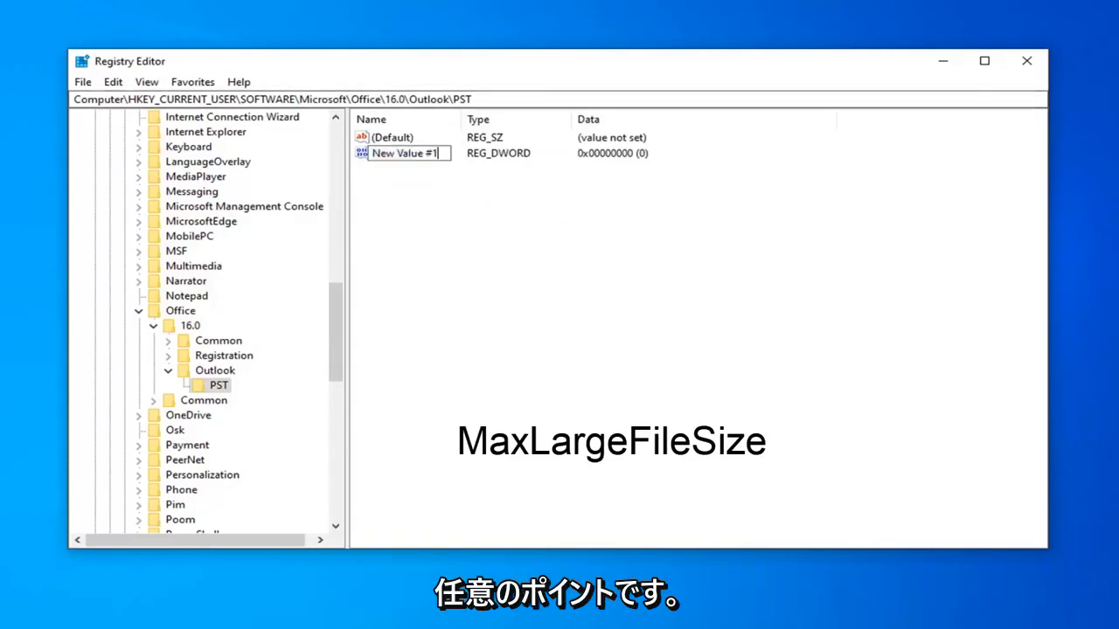
text(MaxLargeFileSize)
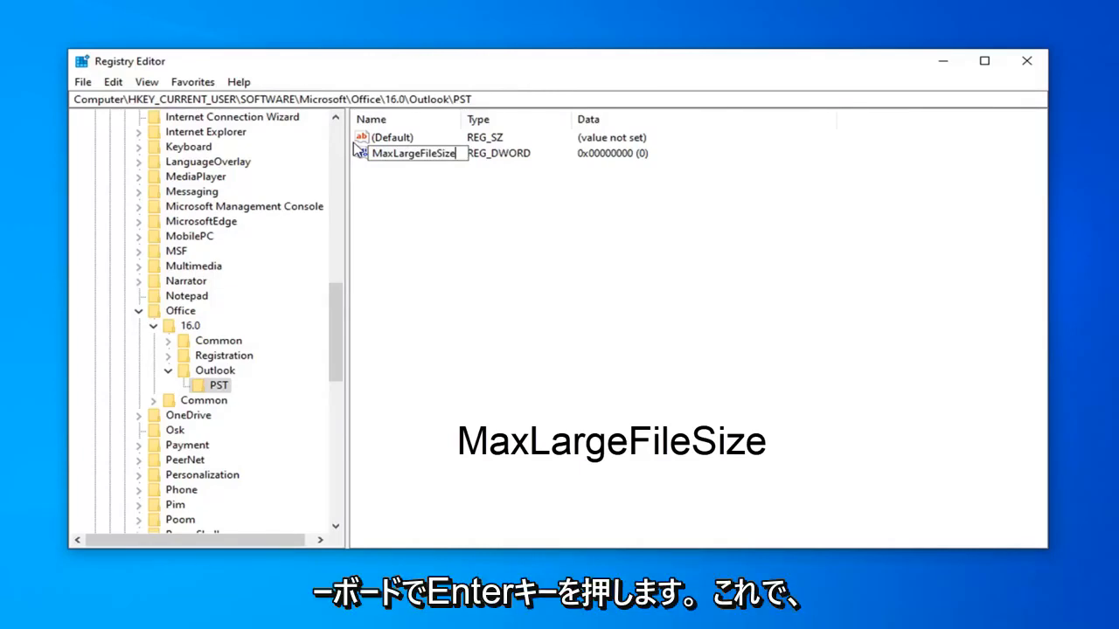
key(Return)
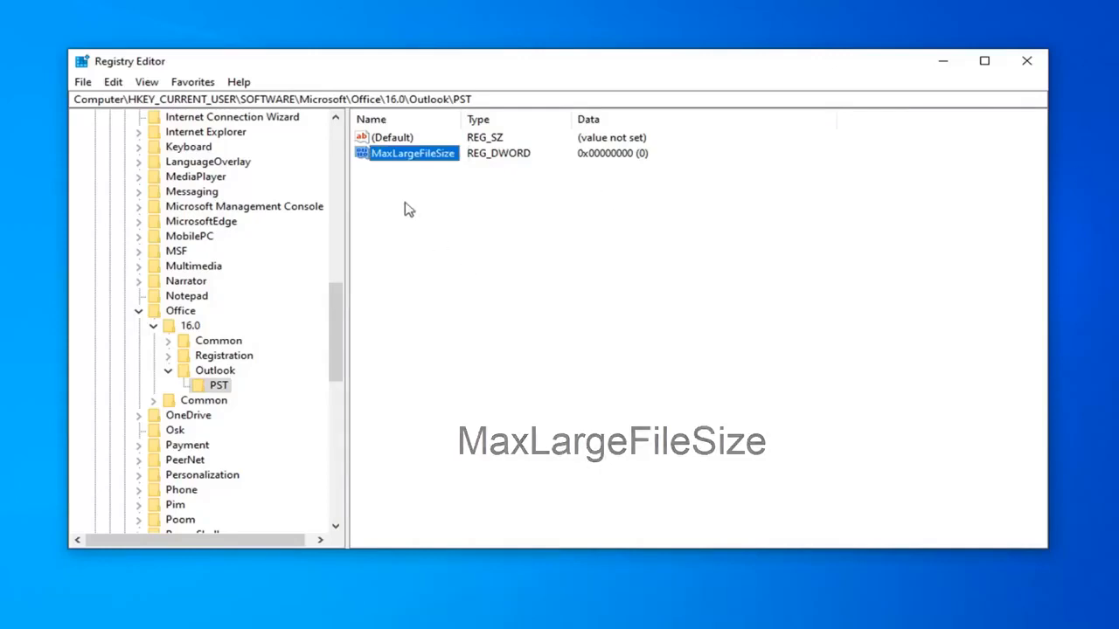
Step: Add a second 32-bit DWORD value named WarnLargeFileSize beside MaxLargeFileSize
right_click(409, 208)
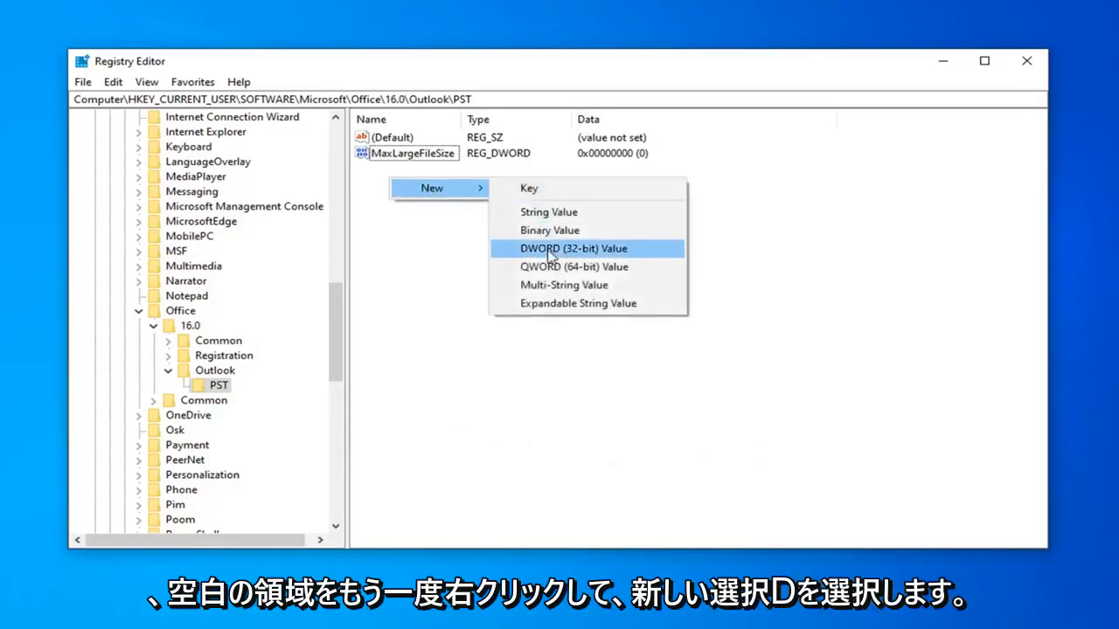
click(573, 248)
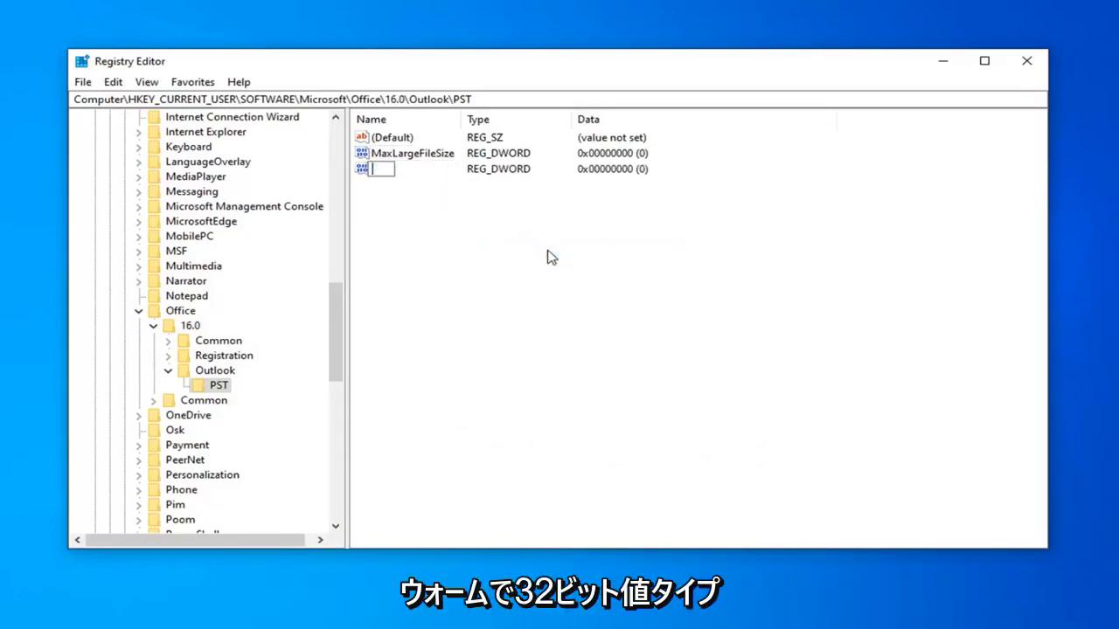
text(WarnLarge)
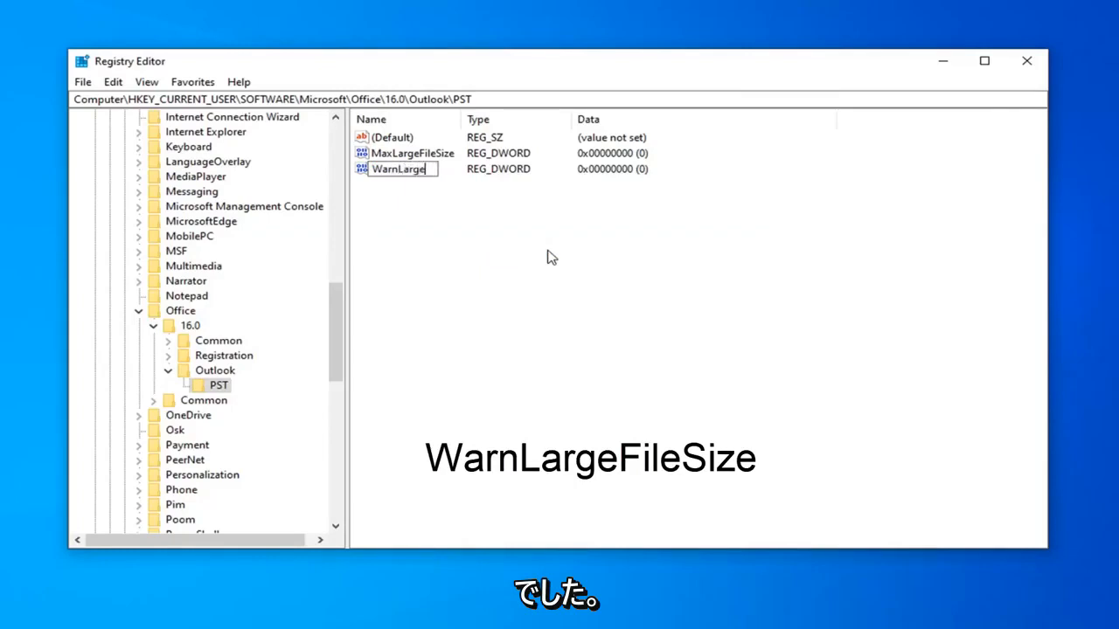
text(FileSize)
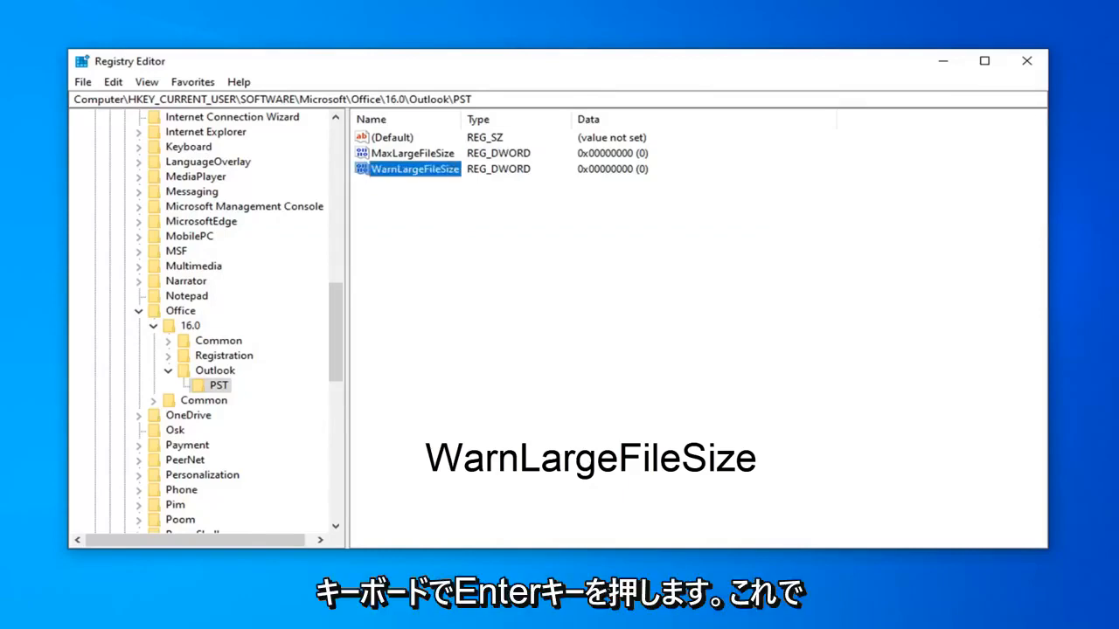
click(411, 154)
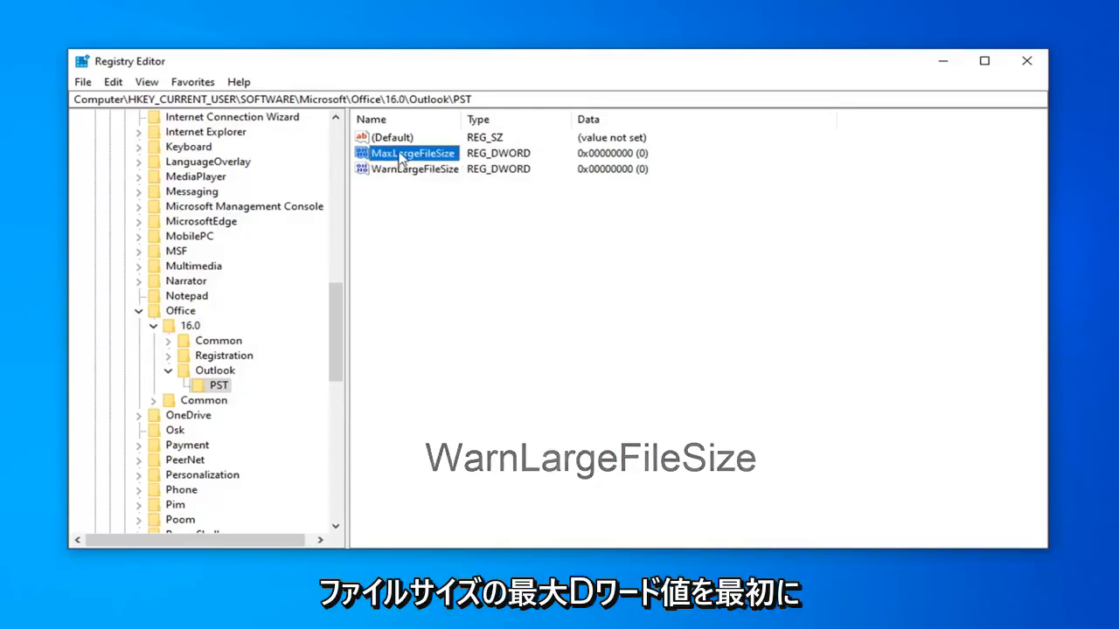
Step: Bring up the Edit DWORD dialog for MaxLargeFileSize
double_click(410, 154)
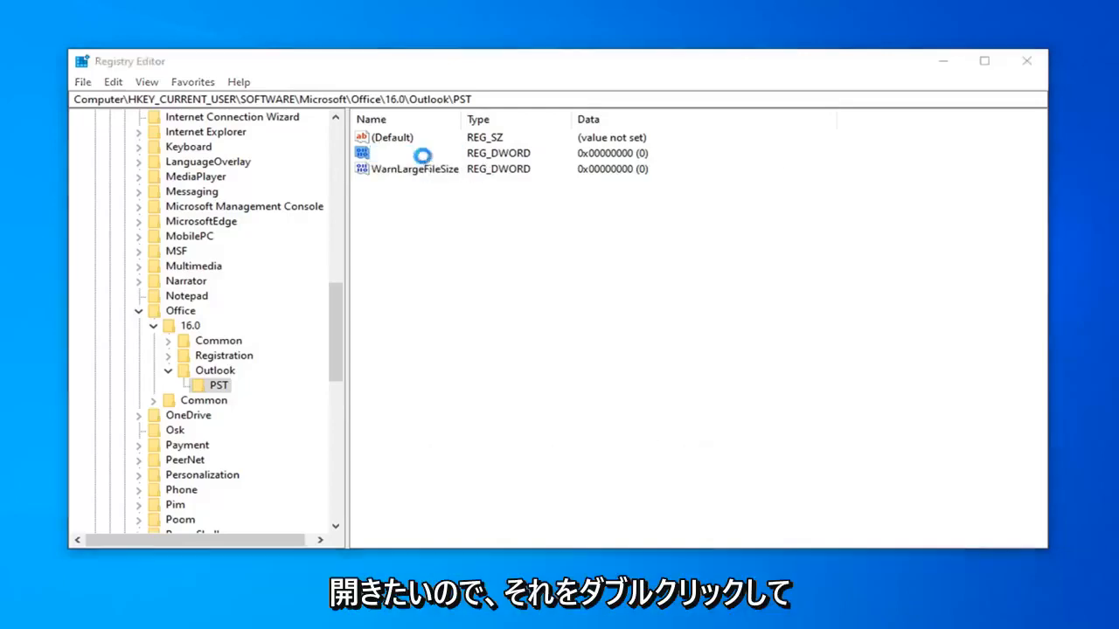
double_click(414, 154)
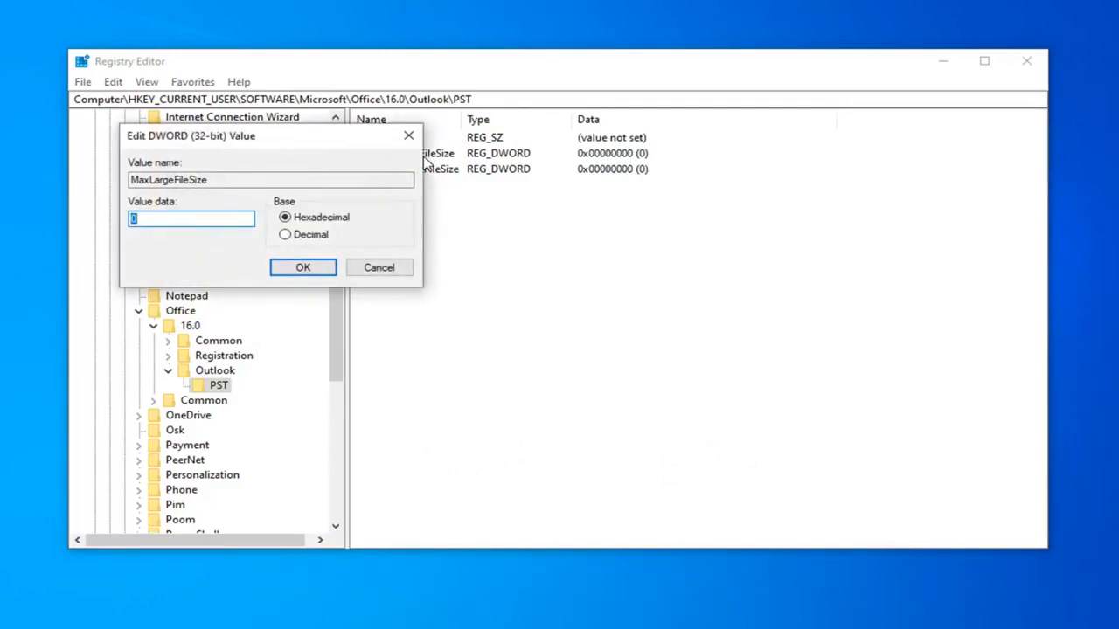
mouse_move(621, 262)
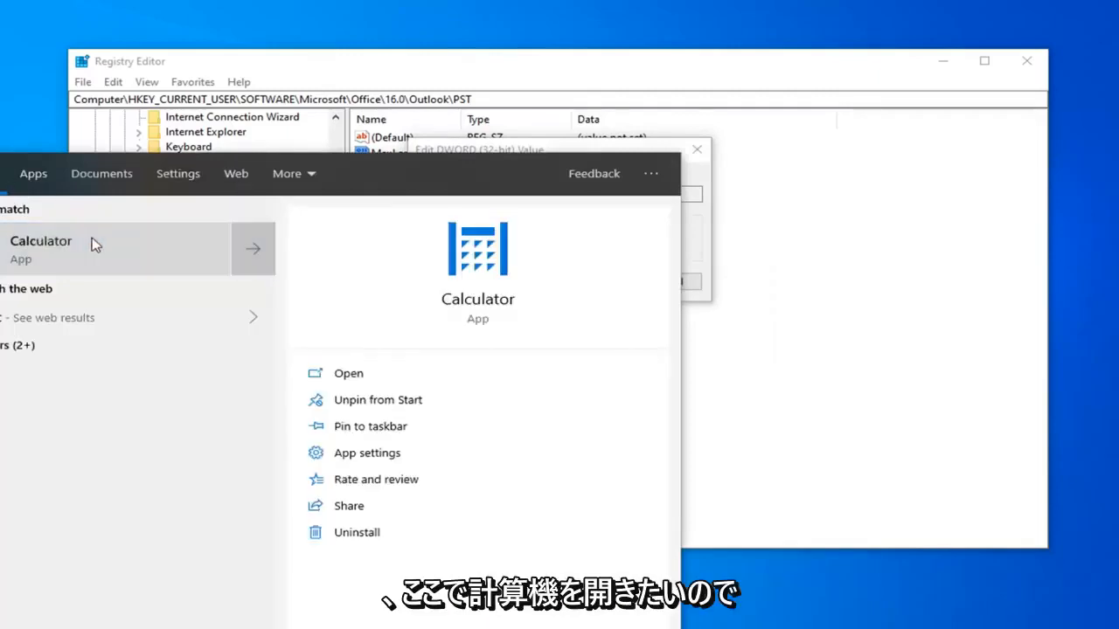
Step: Launch Calculator and compute 1024 × 100 = 102,400
click(348, 374)
text(100)
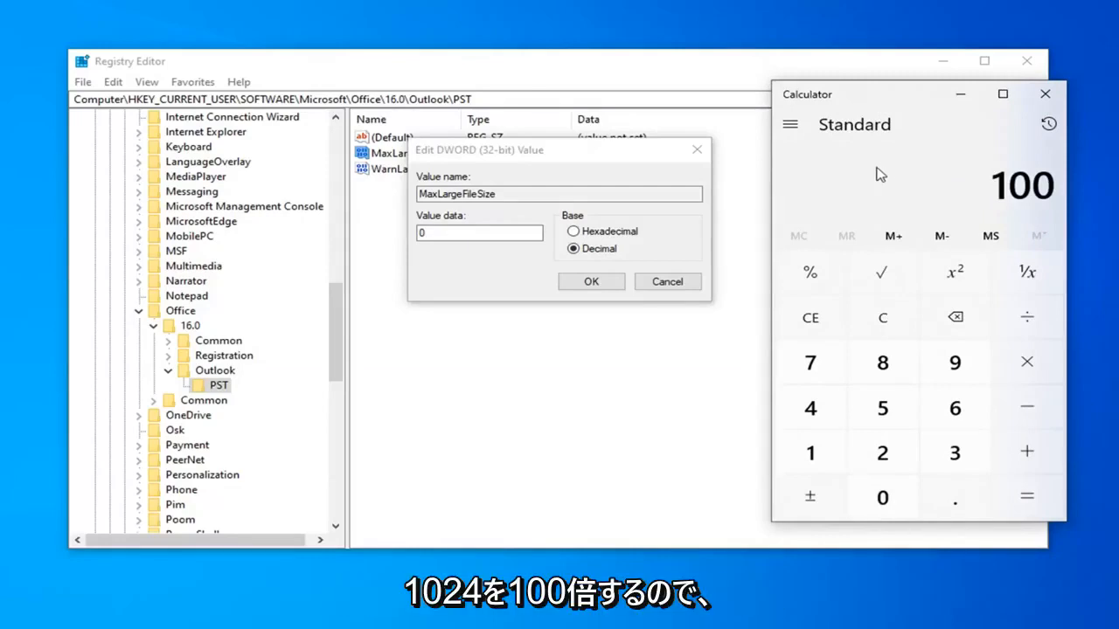
click(1026, 361)
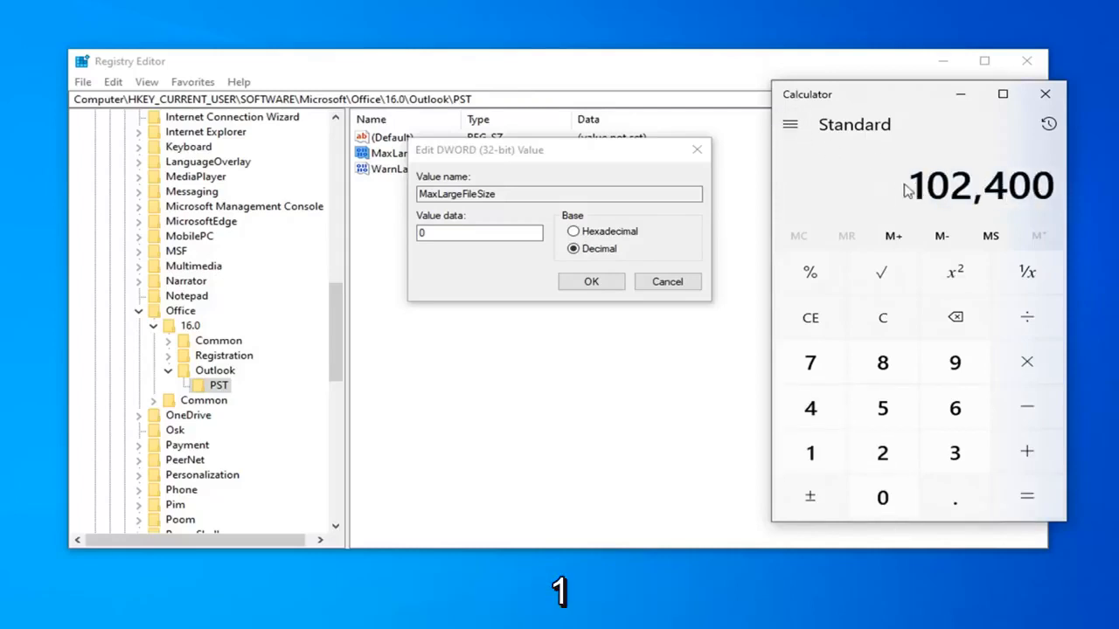
mouse_move(481, 265)
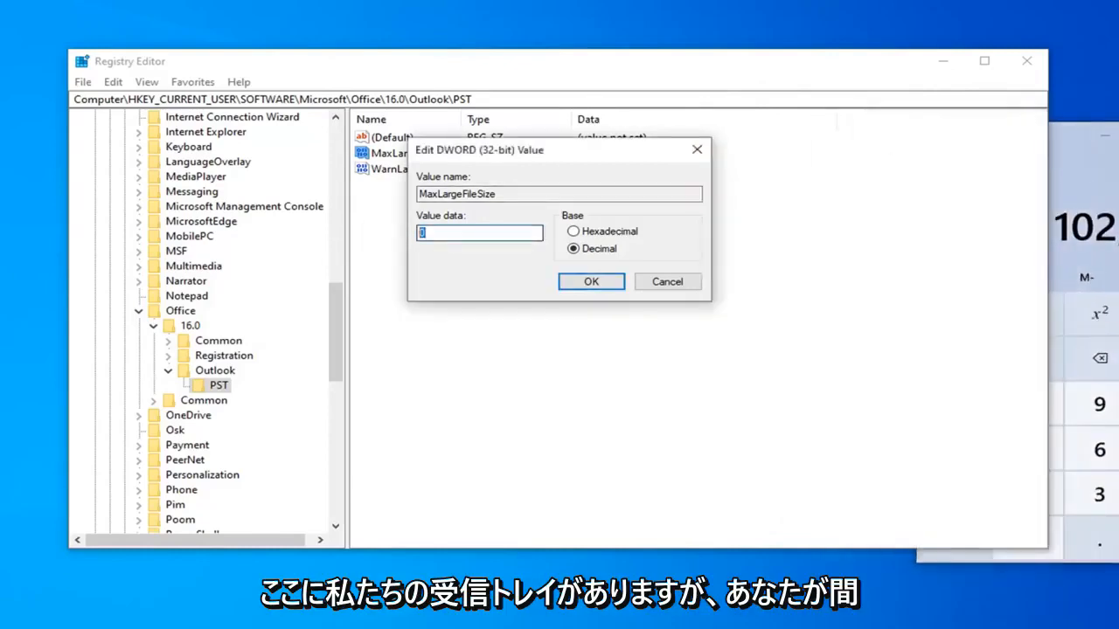
Step: Enter 102400 as MaxLargeFileSize's decimal data and confirm
text(1024)
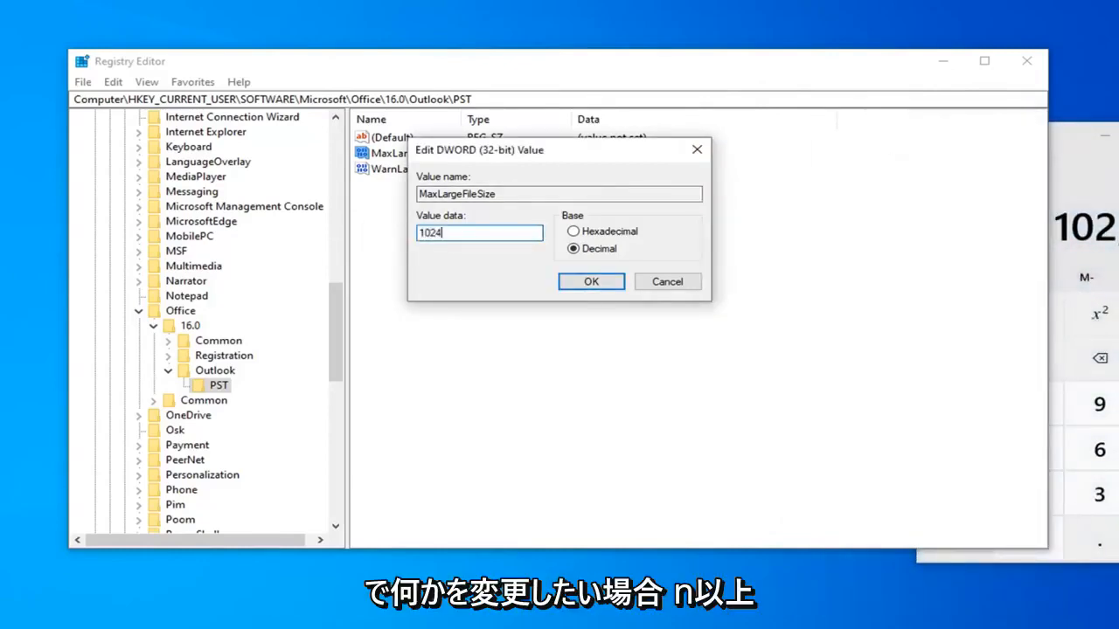
text(00)
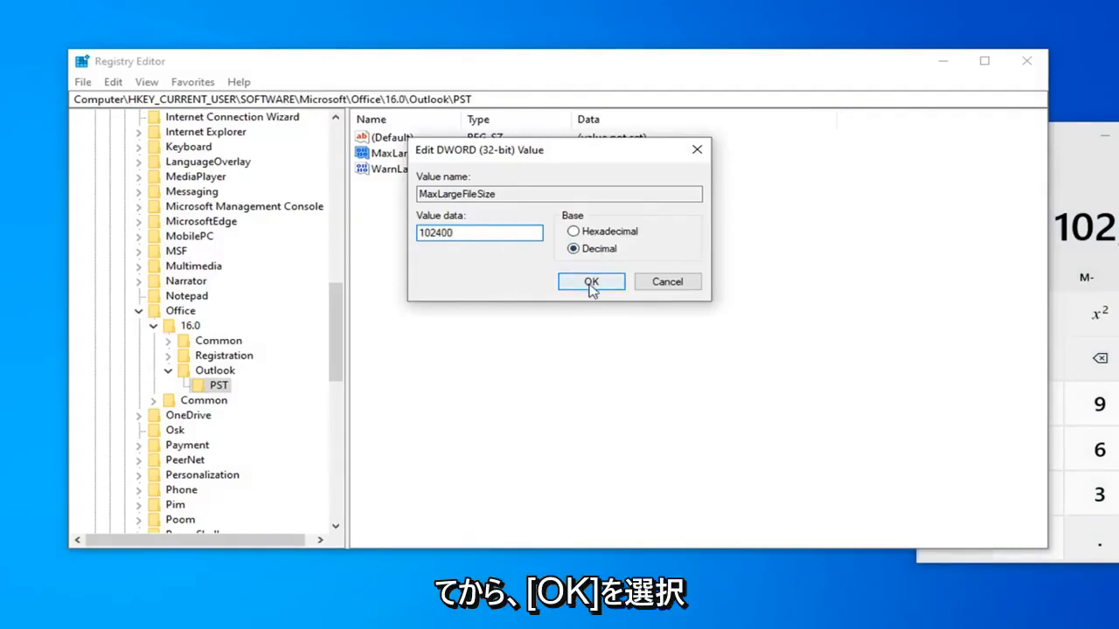
click(591, 281)
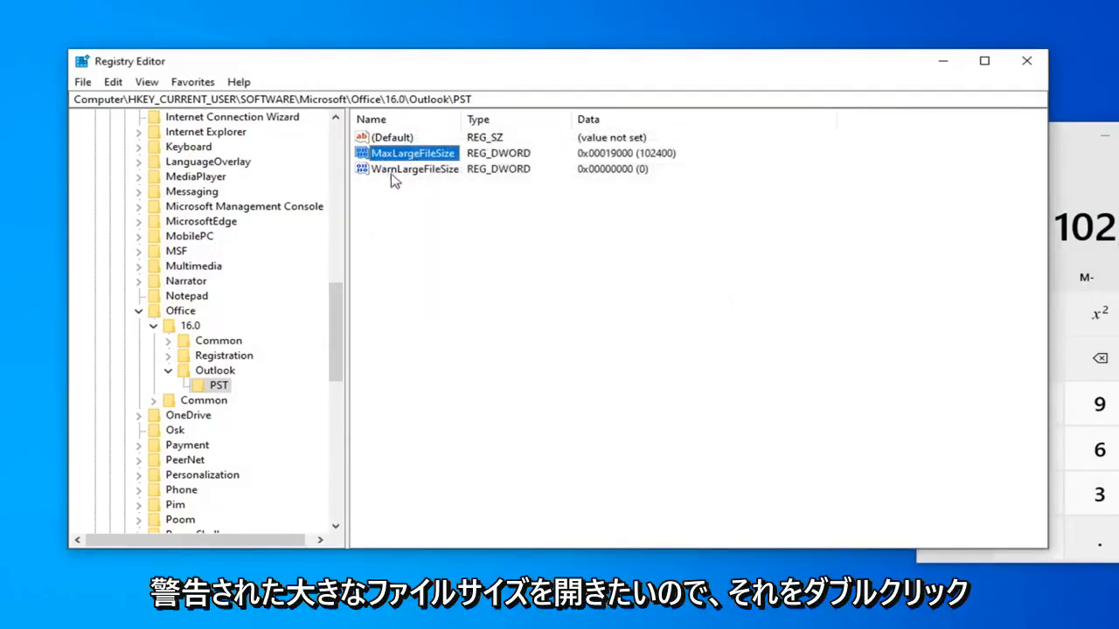
Step: Bring up WarnLargeFileSize's editor and compute the warning size 97,280 in Calculator
double_click(414, 168)
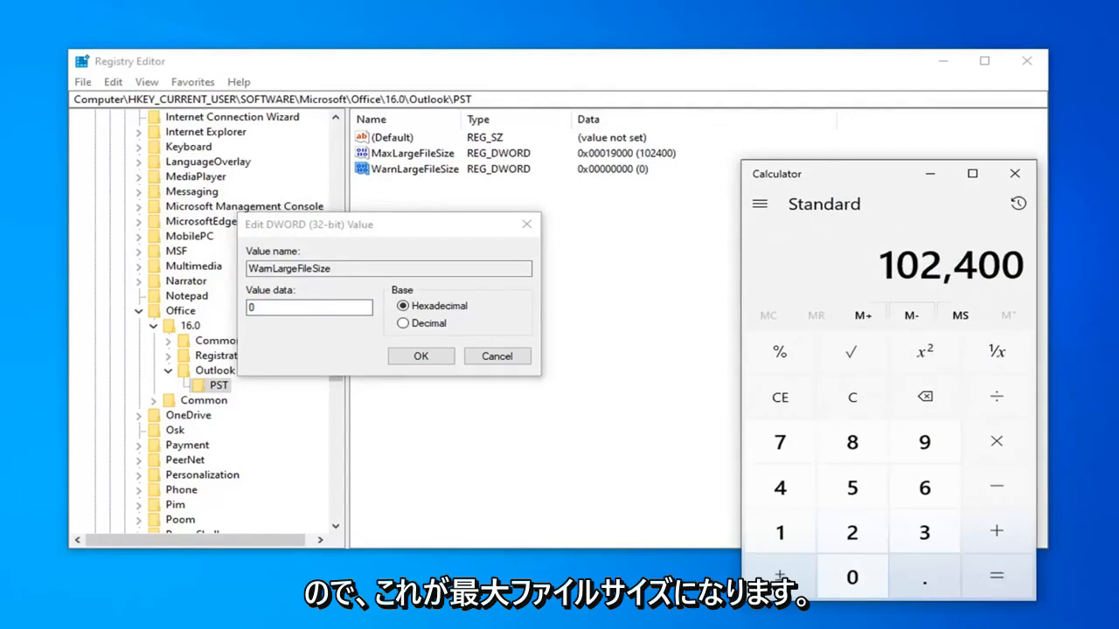
click(997, 441)
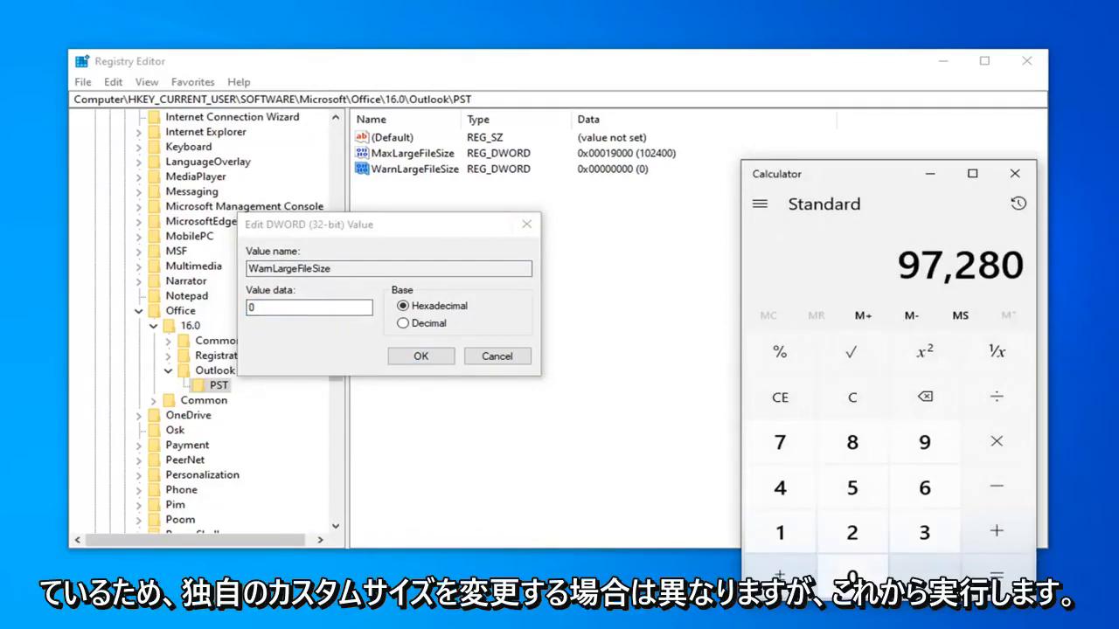
Step: Enter 97280 as WarnLargeFileSize's decimal value data and confirm it
text(697)
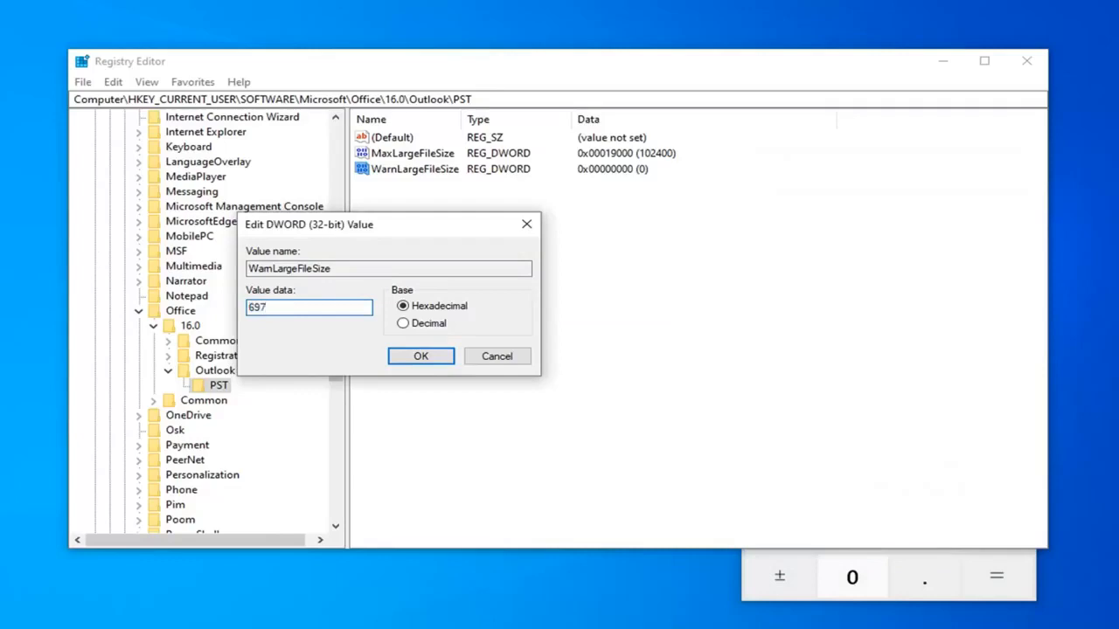
text(9)
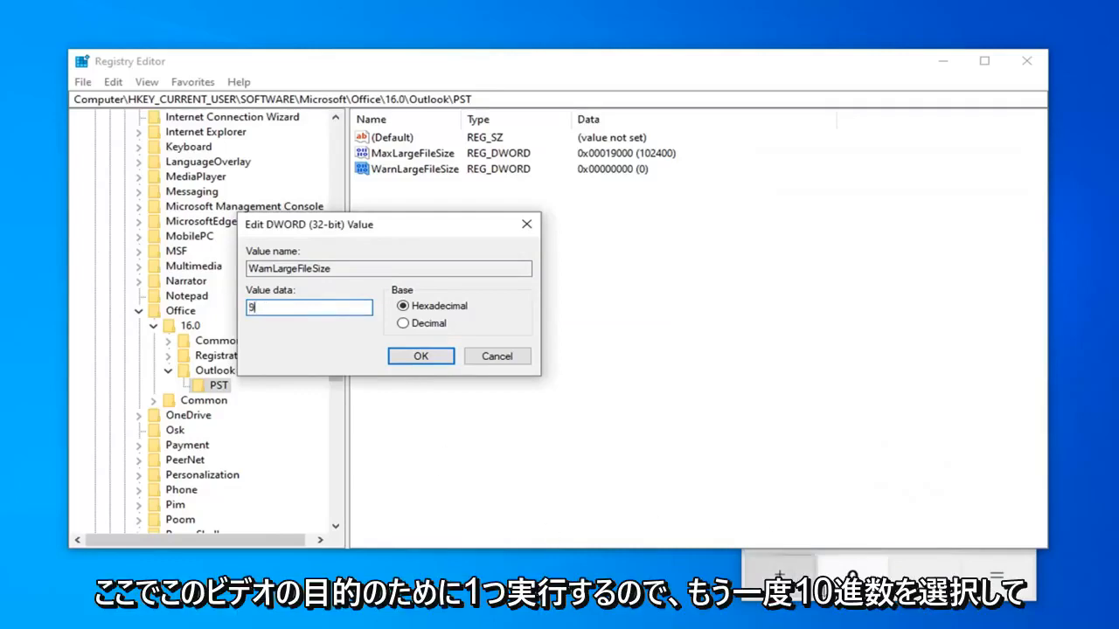
click(402, 322)
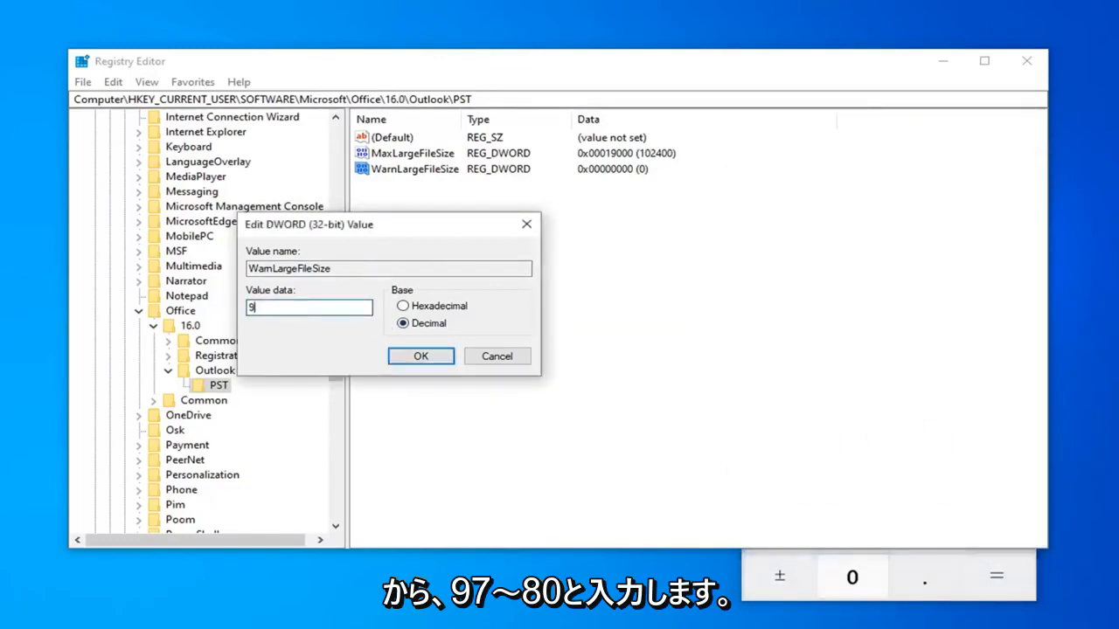
text(7280)
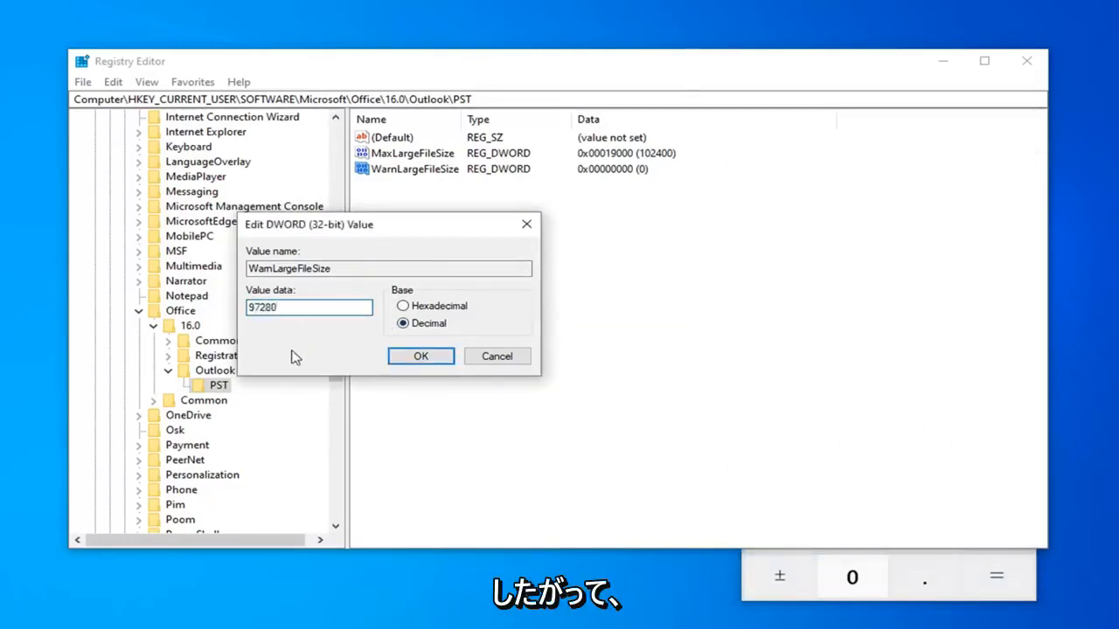
click(420, 357)
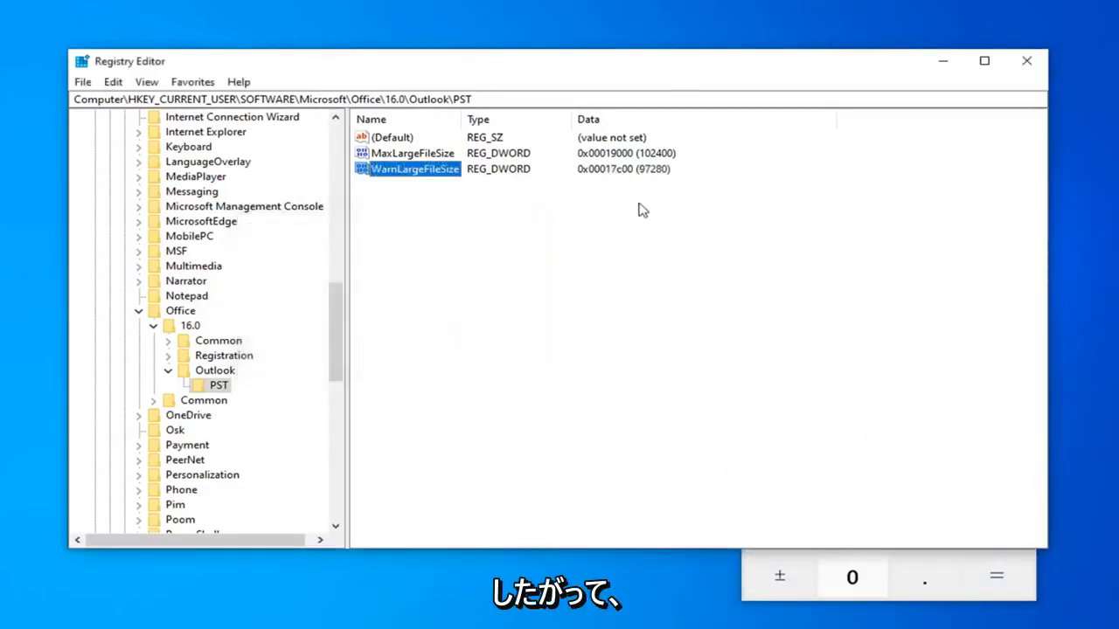
mouse_move(628, 172)
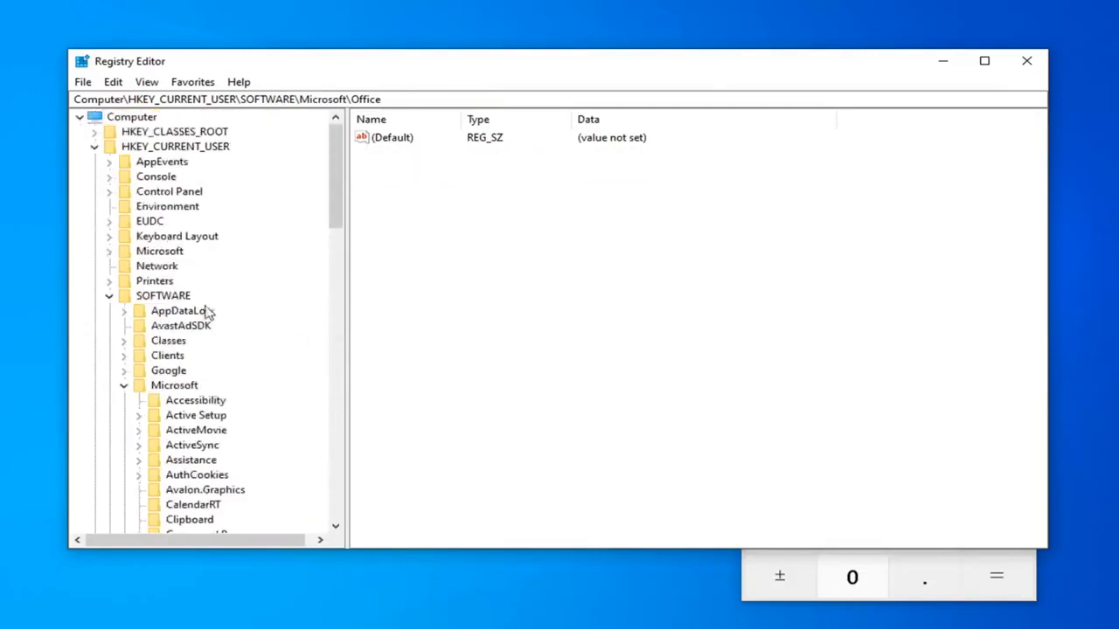
Step: Close Registry Editor and Calculator, leaving the desktop clear
click(108, 295)
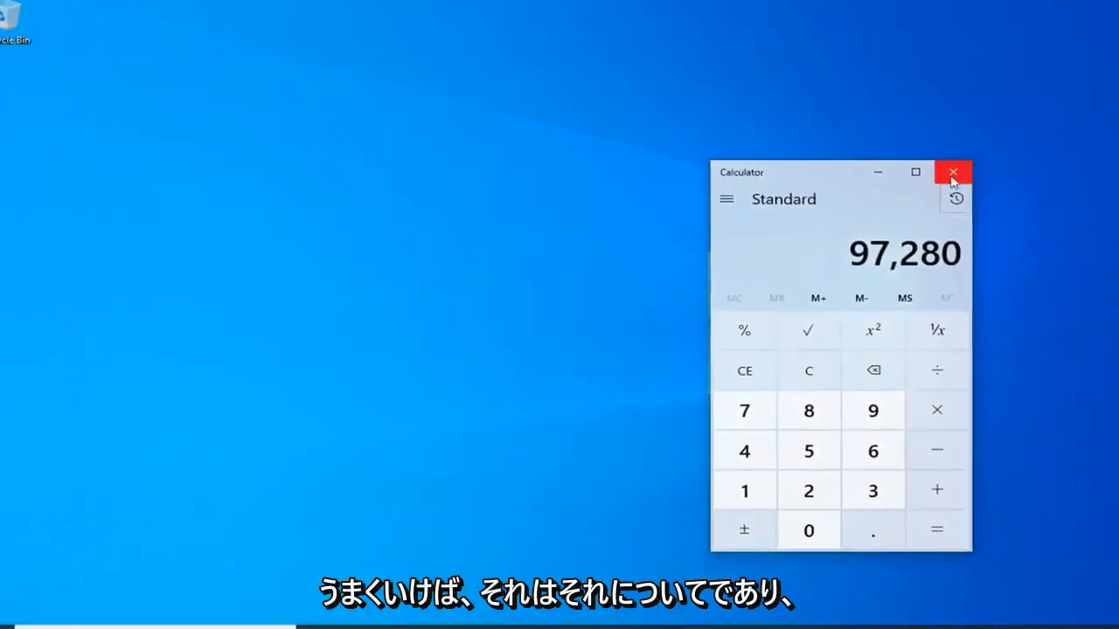
click(953, 172)
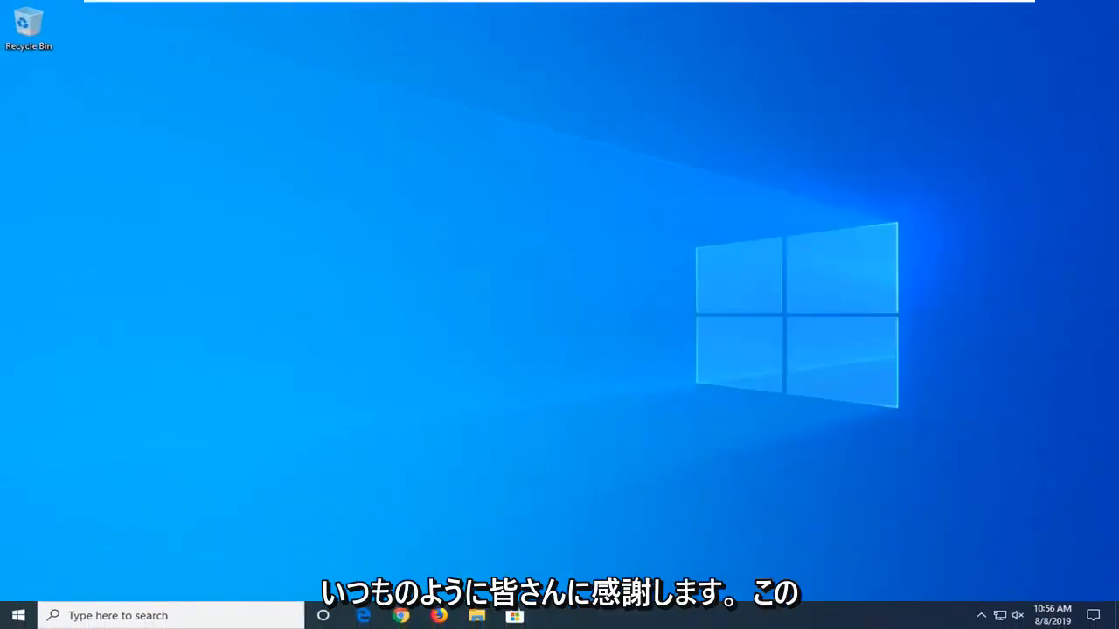